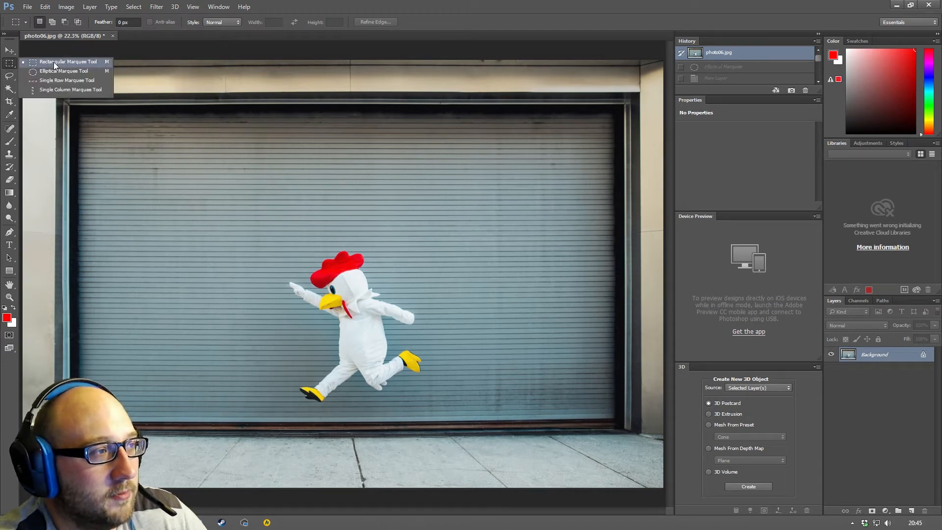
mouse_move(66, 80)
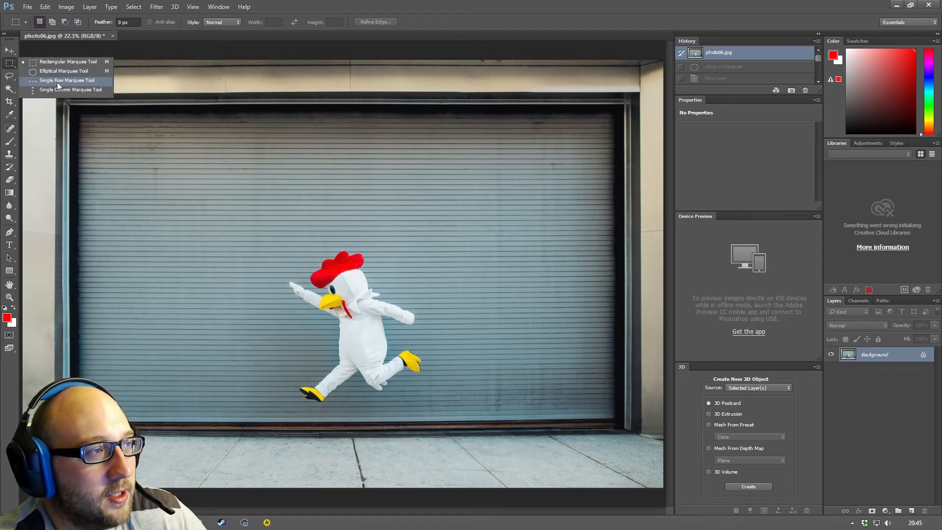
mouse_move(68, 89)
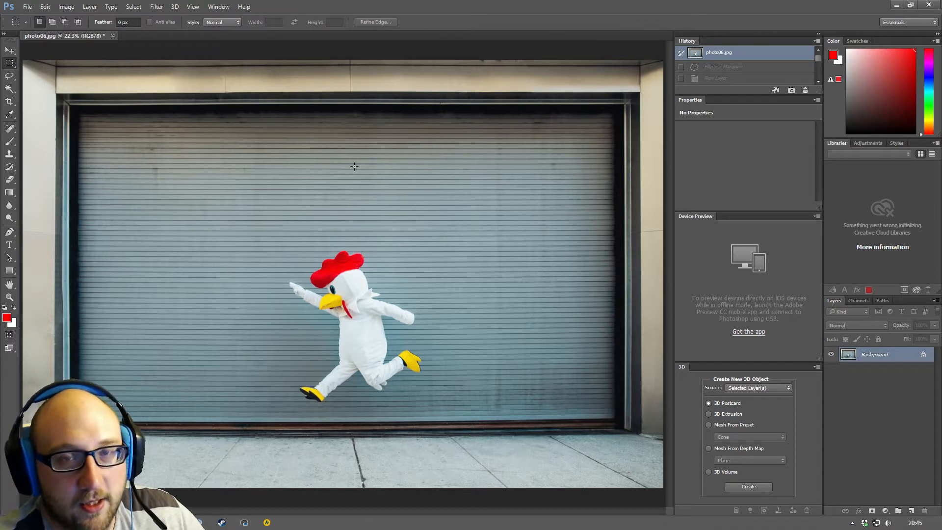
mouse_move(288, 165)
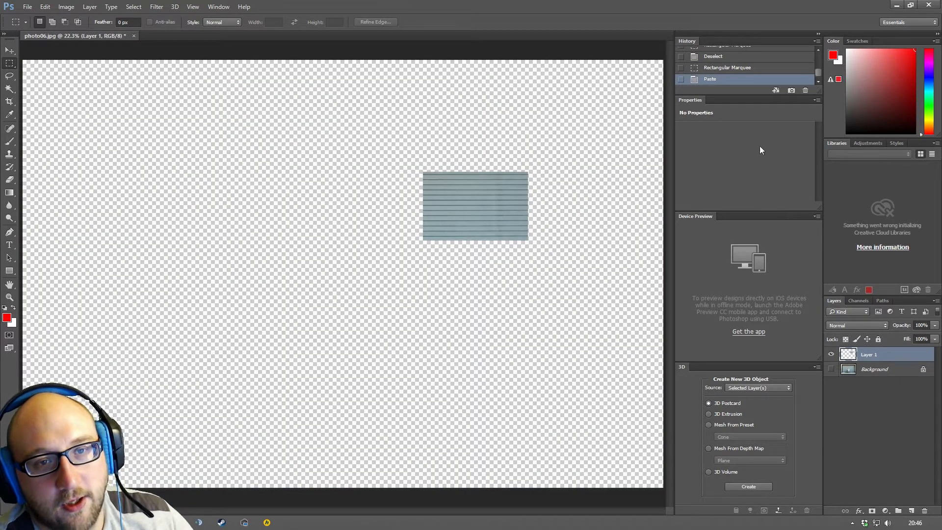
- Undo the last edit and briefly hide the background photo to check the copied piece
key("Ctrl+Z")
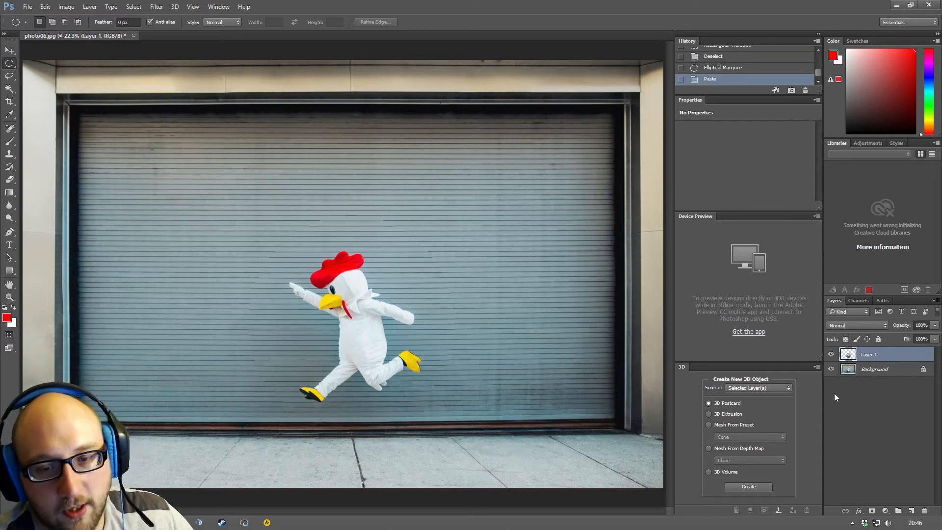
left_click(832, 369)
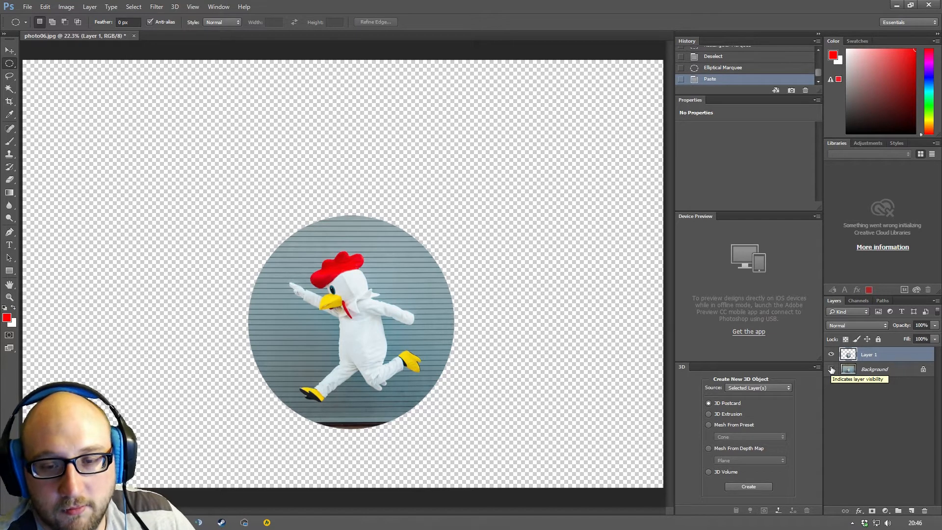
left_click(832, 369)
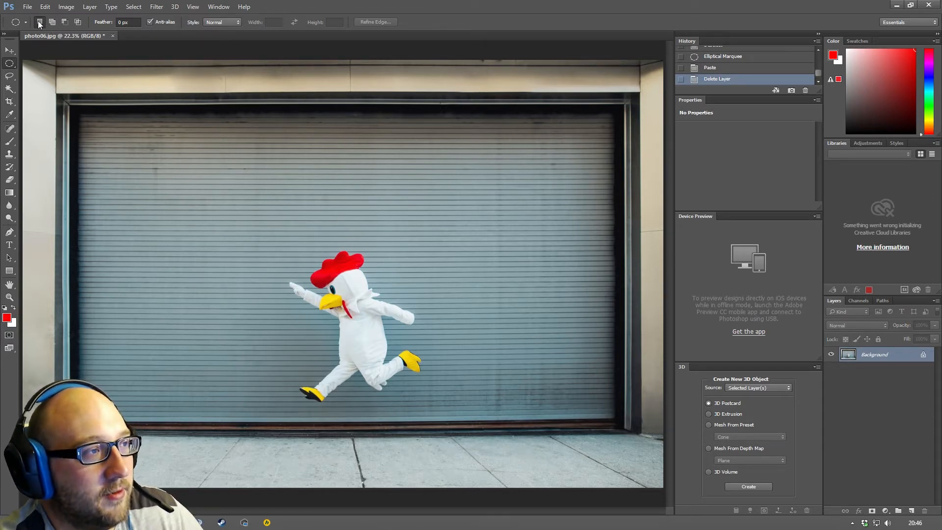
mouse_move(40, 22)
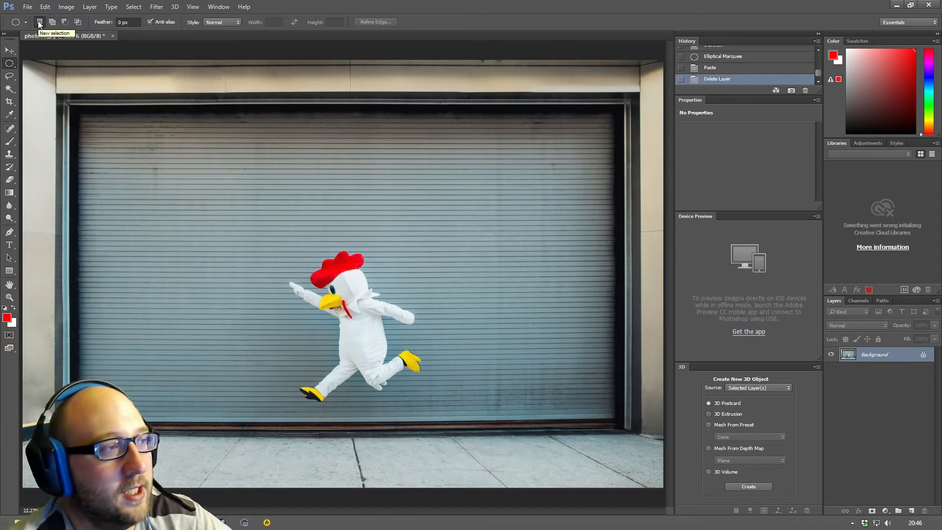
- Marquee a rectangle on the shutter, add a new empty layer and switch to the Gradient tool
left_click_drag(209, 161, 296, 237)
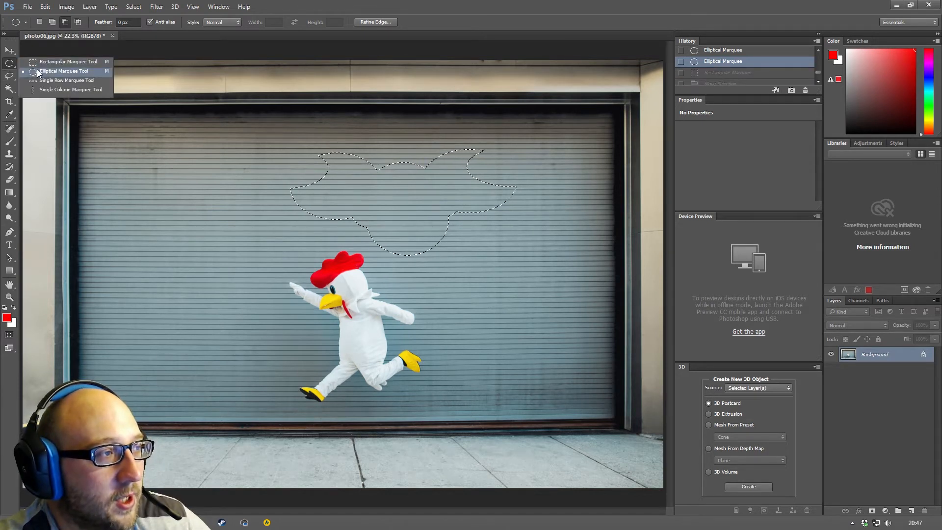
left_click(63, 71)
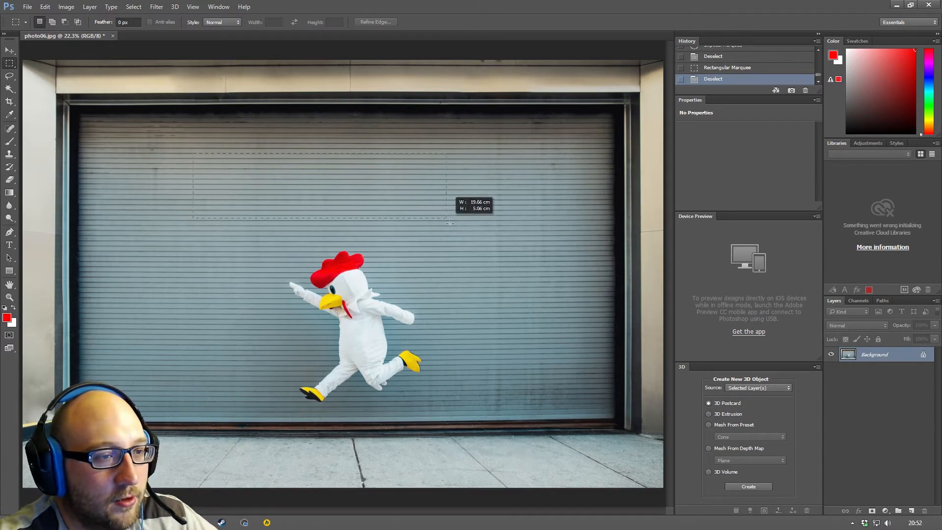
left_click(777, 511)
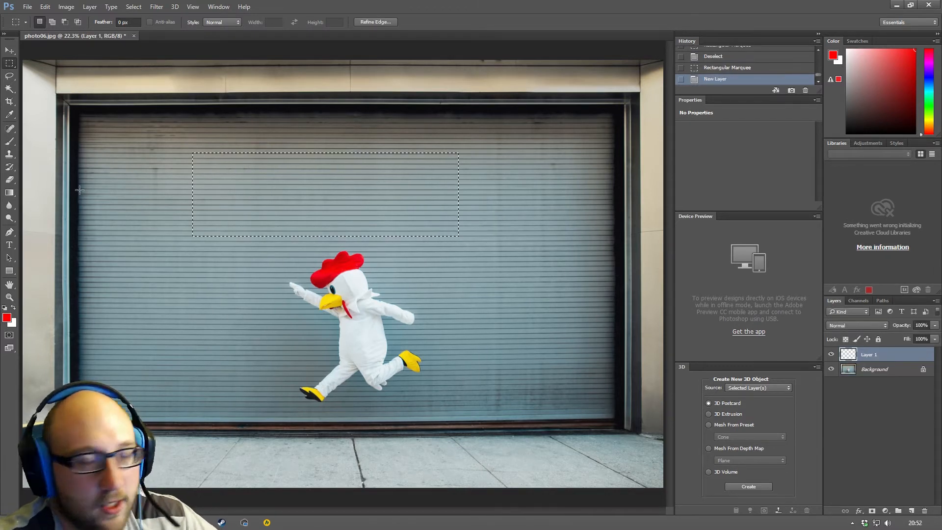
left_click(10, 193)
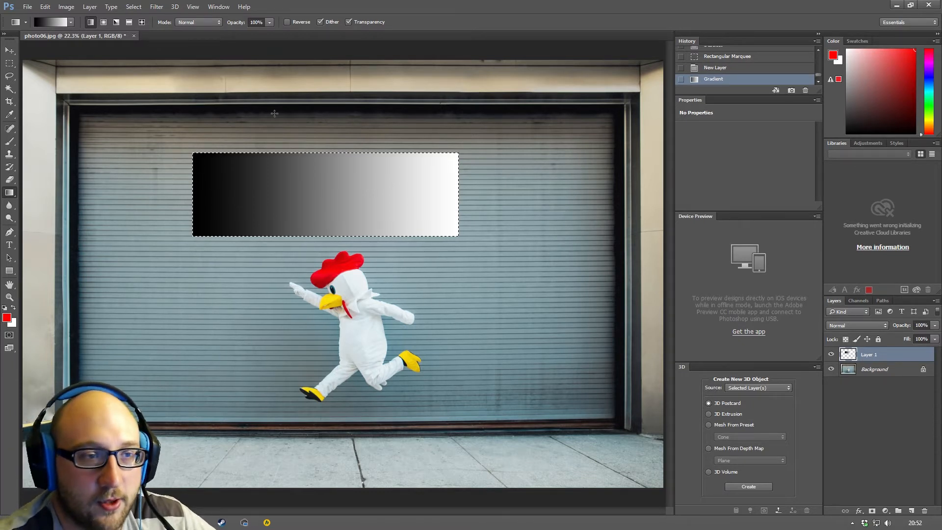
mouse_move(671, 234)
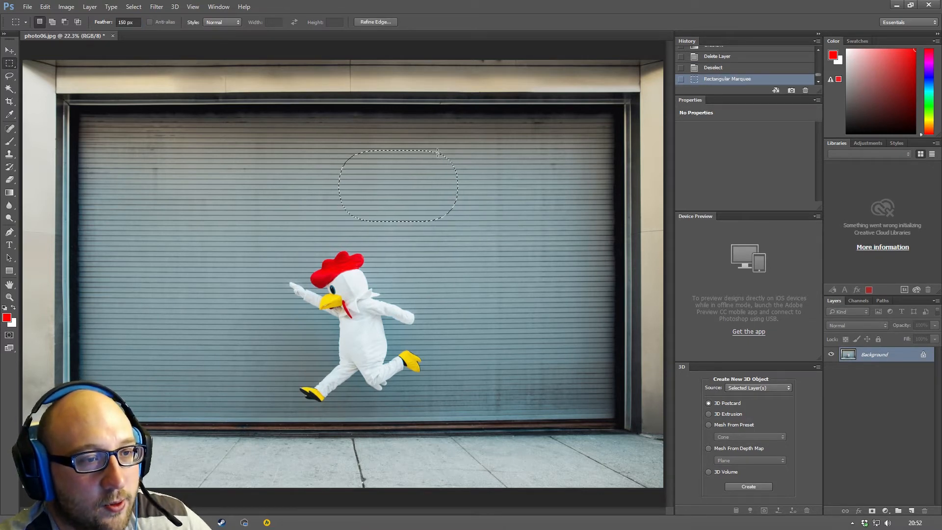
mouse_move(290, 182)
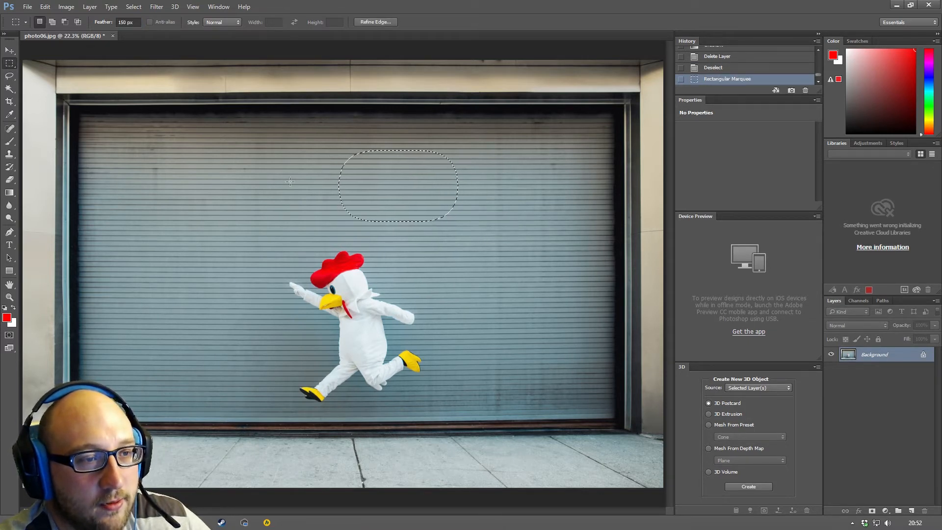
mouse_move(272, 233)
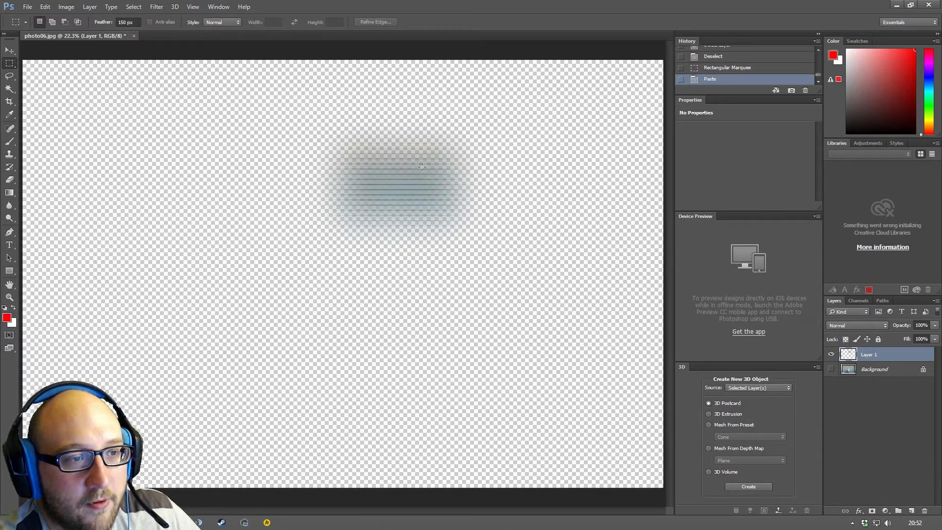
mouse_move(408, 132)
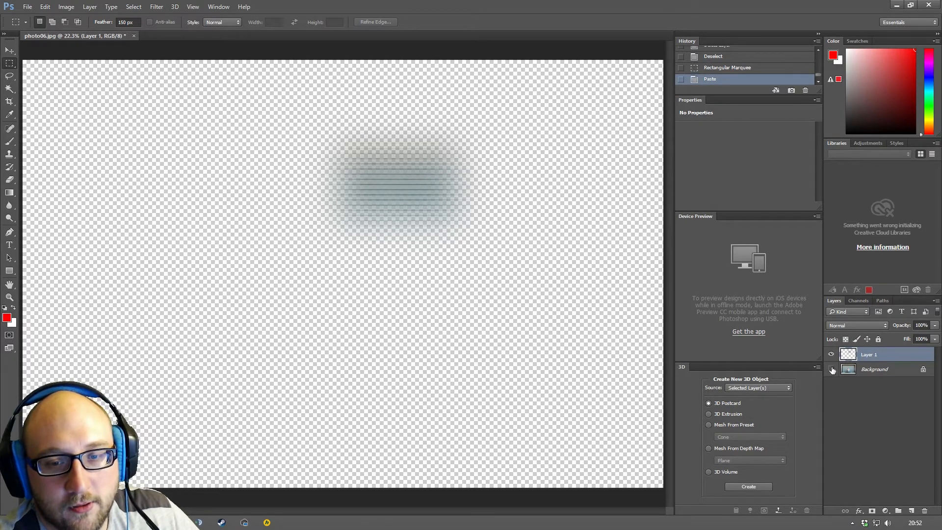
- Show the background photo again and make it the active layer to copy from
left_click(831, 369)
type("25")
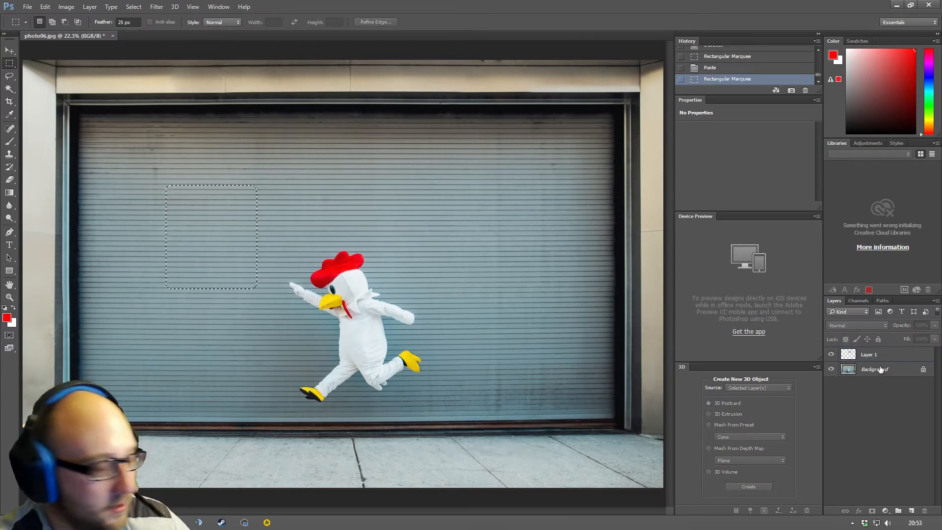
left_click(874, 369)
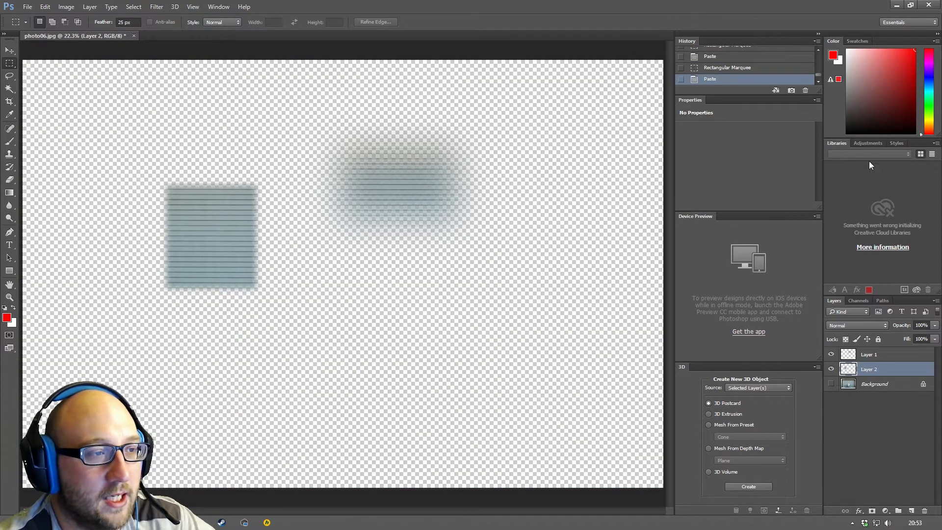
mouse_move(234, 184)
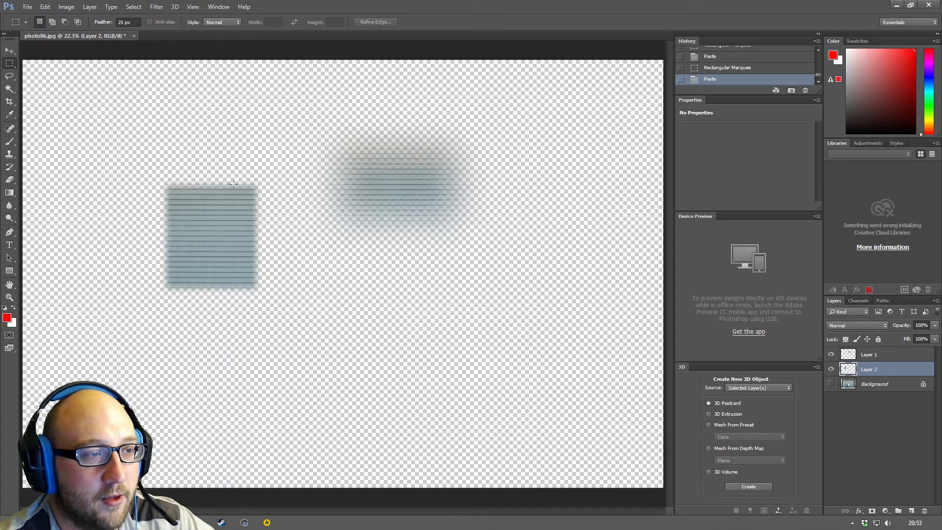
mouse_move(94, 24)
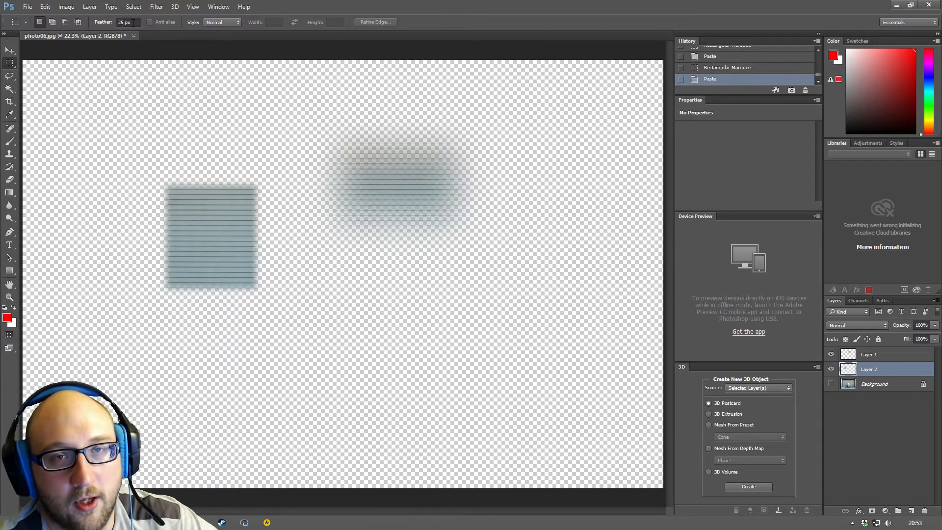
mouse_move(103, 22)
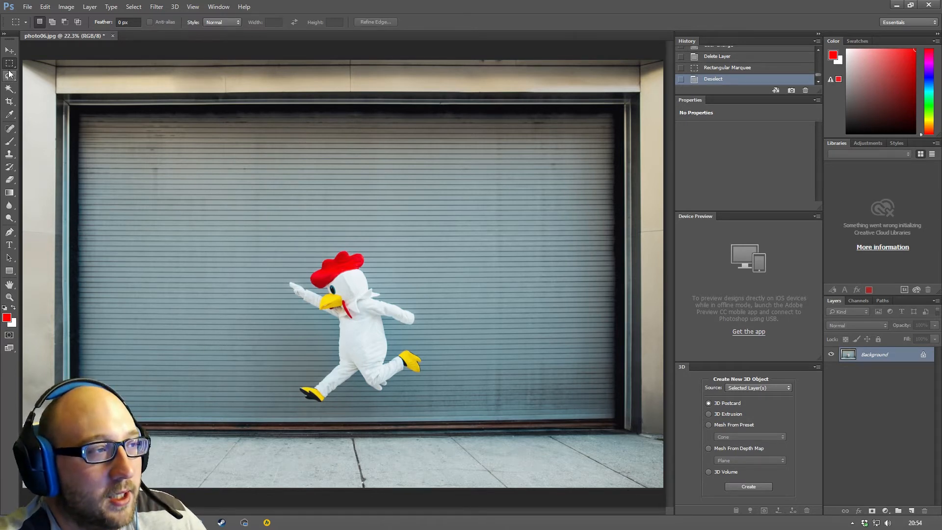
mouse_move(10, 76)
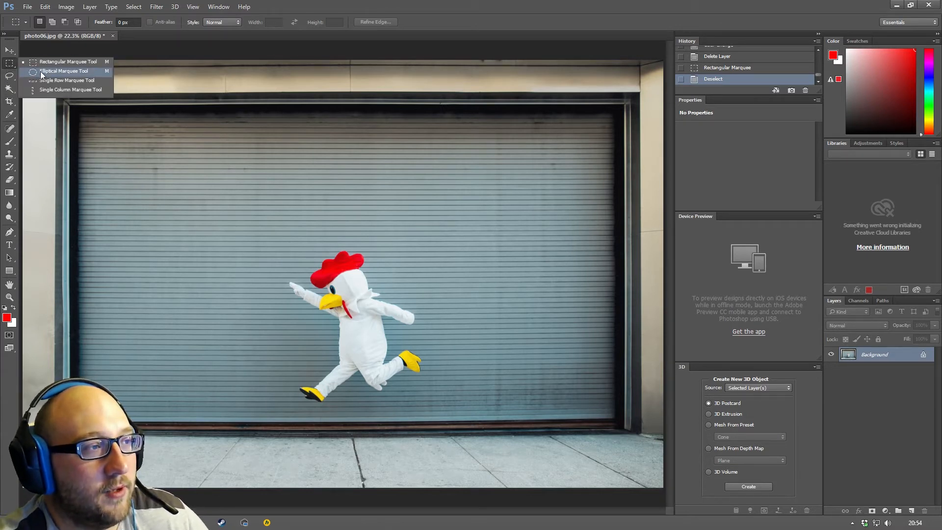
- Paste the copied shutter section as a new layer and drag a fresh elliptical selection
left_click(63, 70)
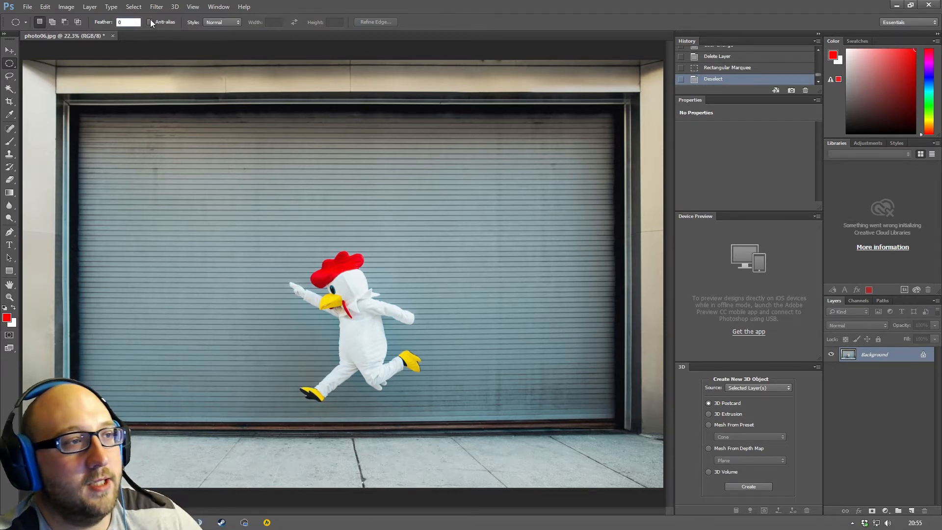
mouse_move(144, 17)
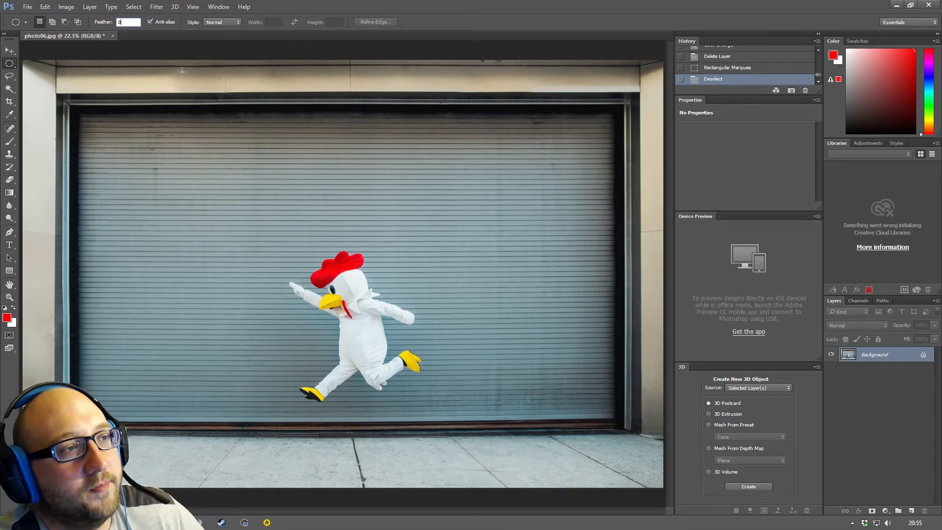
mouse_move(144, 70)
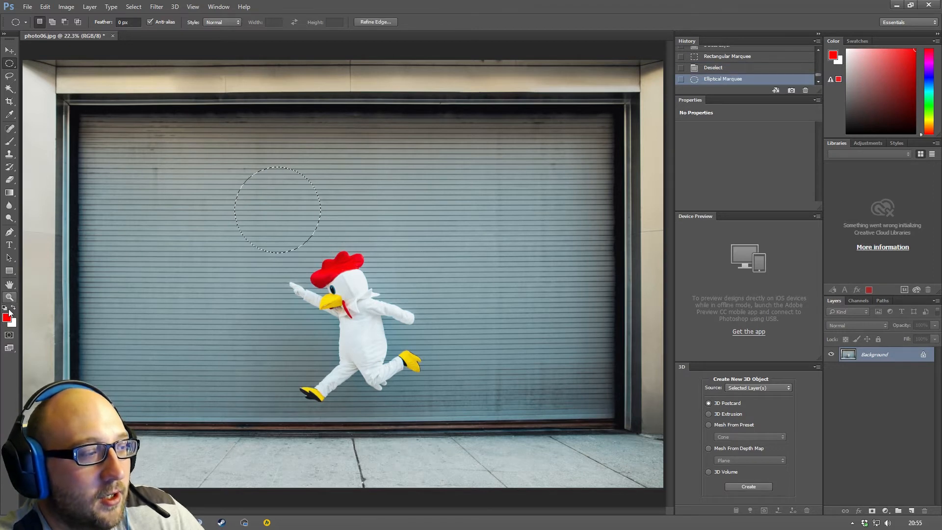
left_click(9, 298)
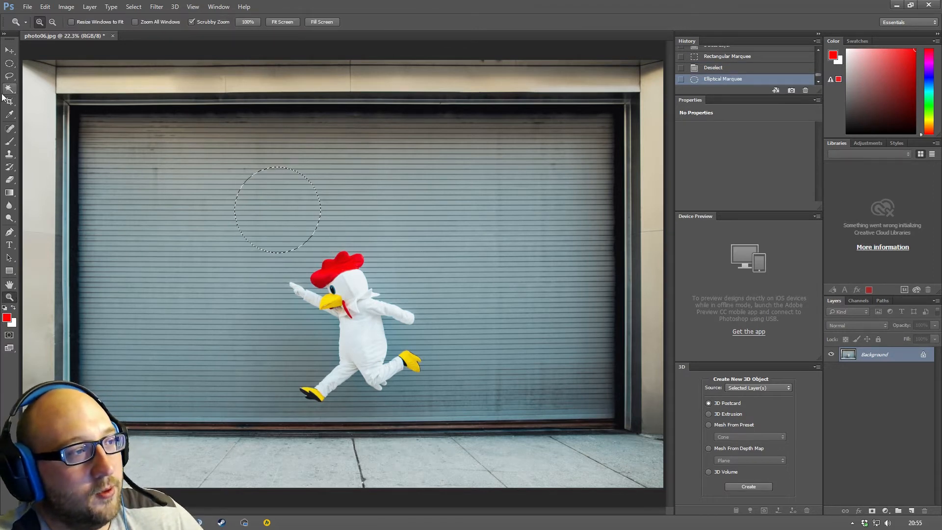
left_click(10, 51)
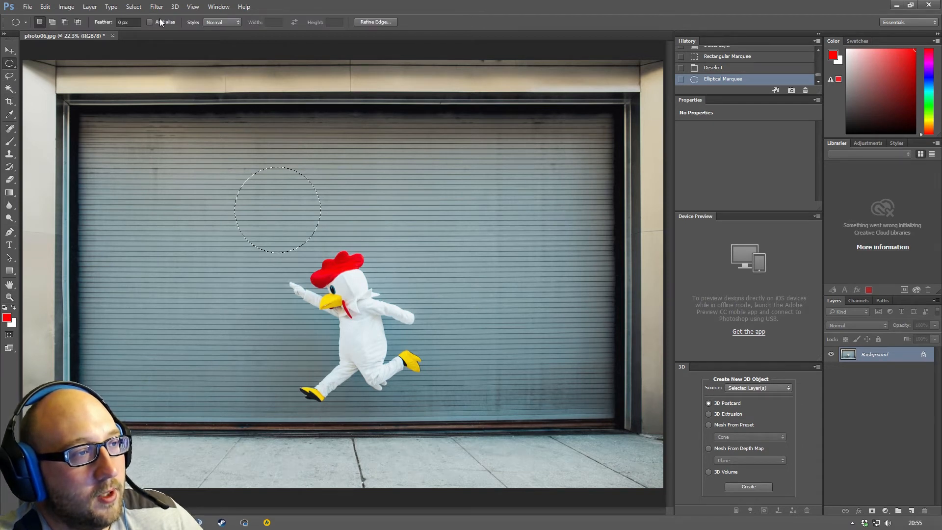
key("ctrl+v")
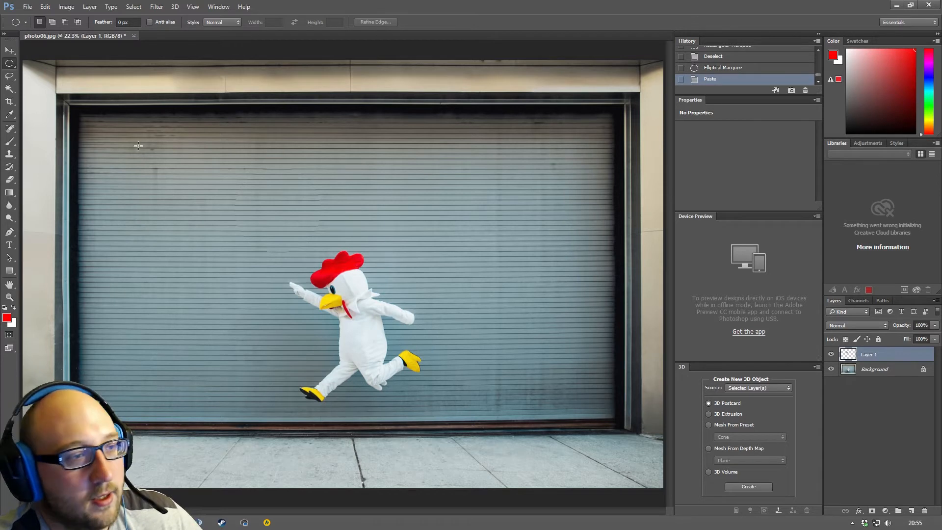
left_click_drag(246, 193, 322, 252)
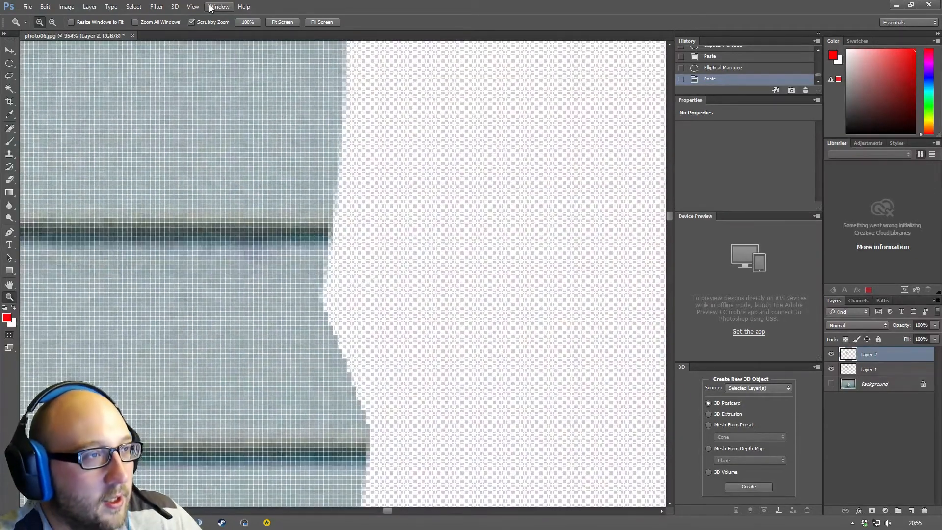
- Hide selection extras via the View menu and line the pasted shutter piece up with the slats
left_click(194, 7)
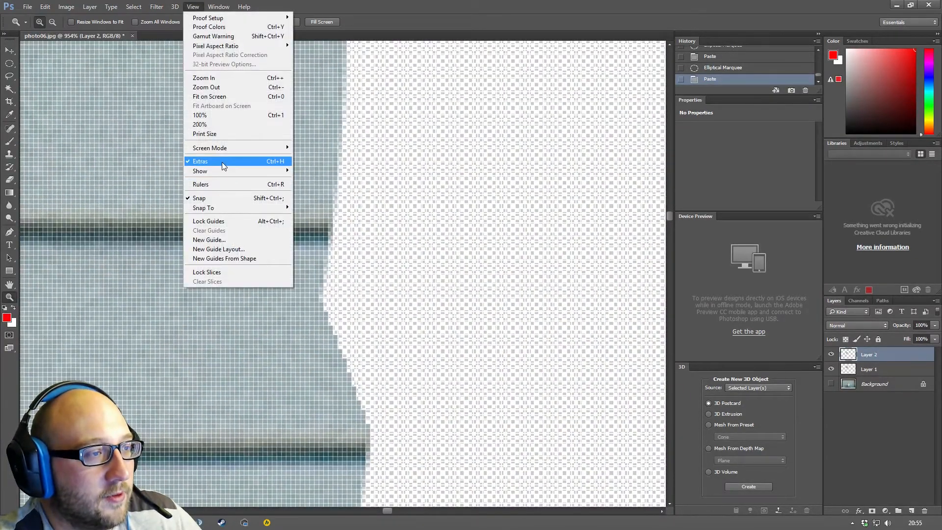
left_click(201, 161)
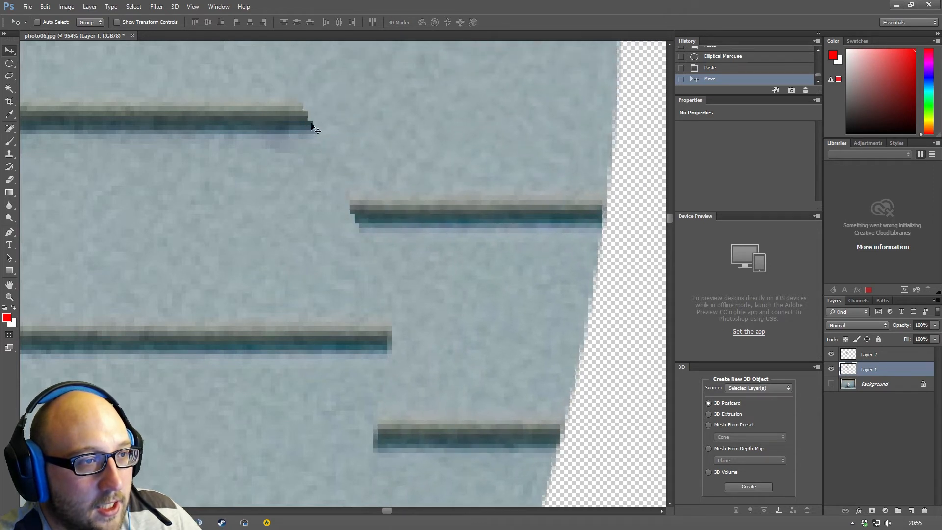
mouse_move(305, 126)
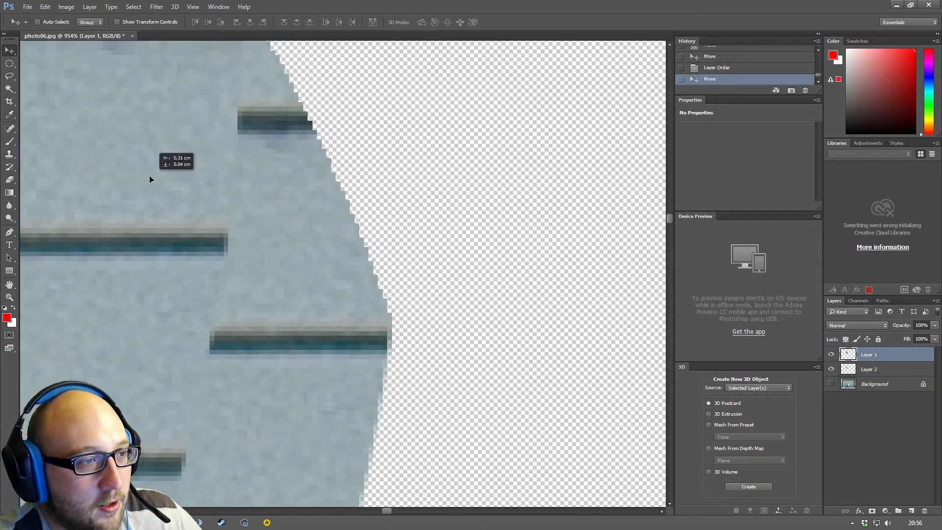
left_click_drag(150, 179, 183, 144)
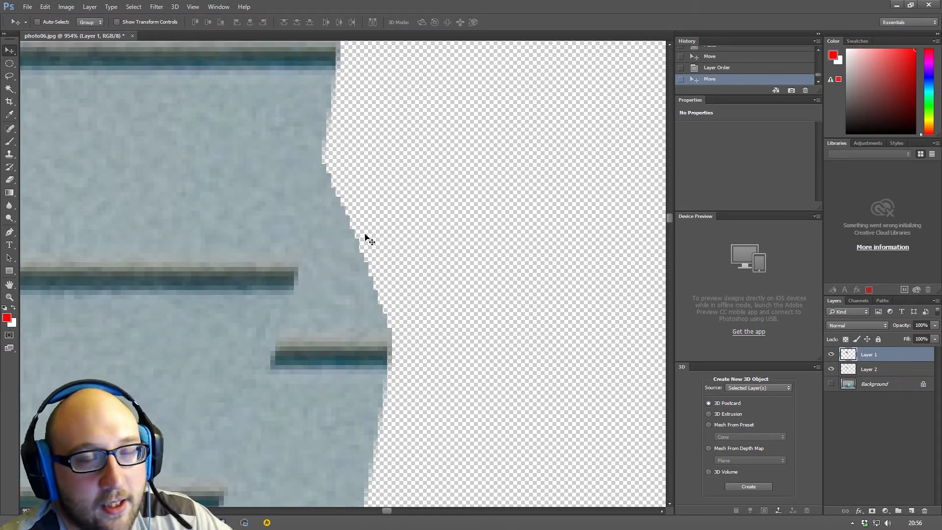
mouse_move(334, 117)
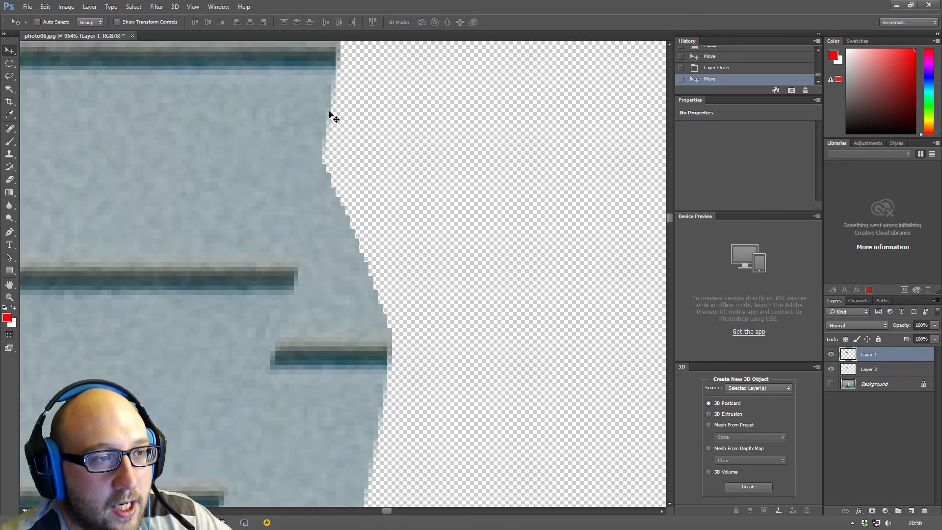
mouse_move(341, 198)
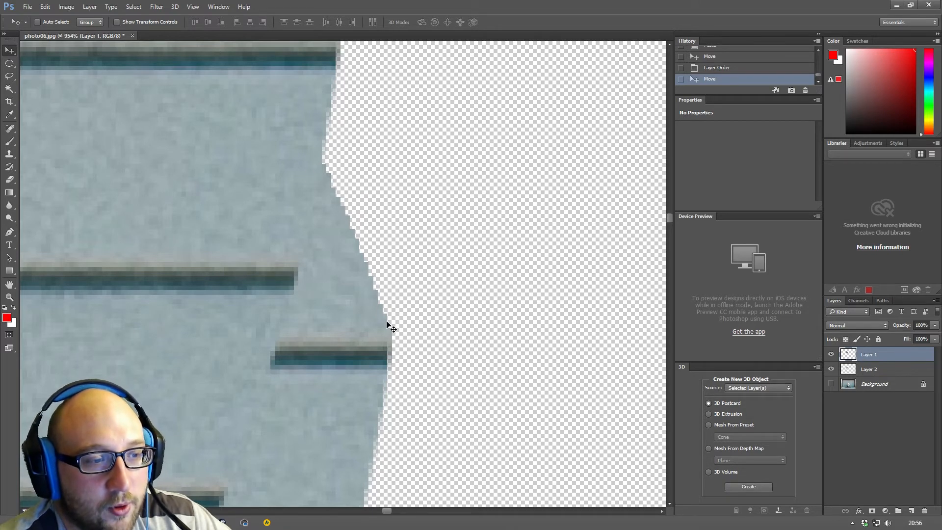
mouse_move(334, 205)
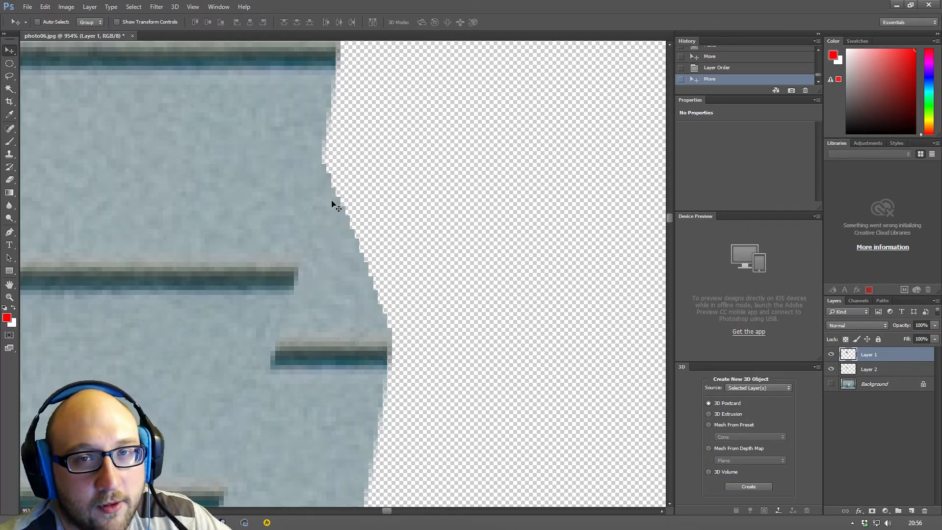
mouse_move(338, 194)
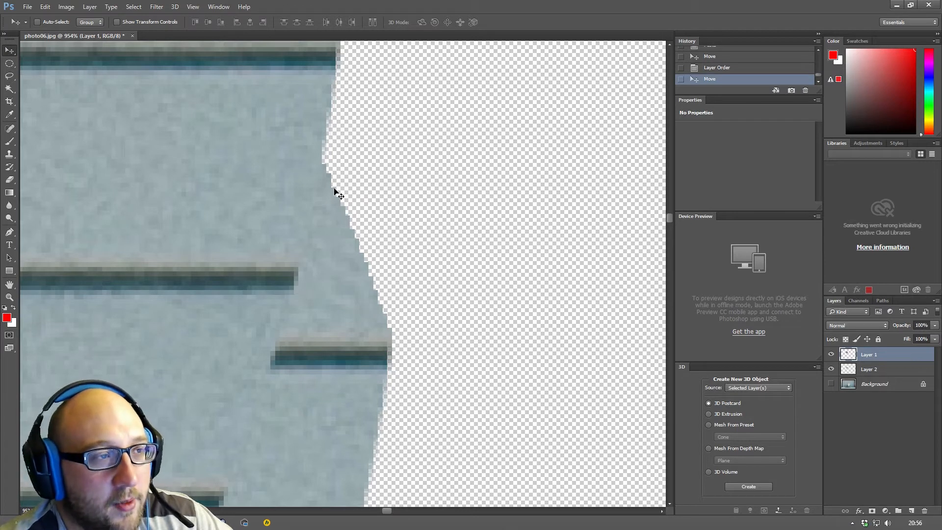
mouse_move(354, 60)
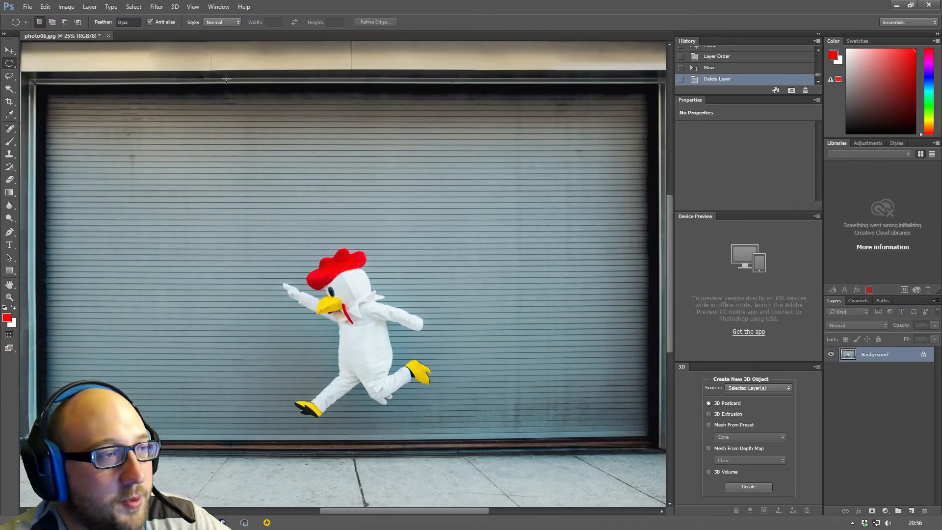
left_click(221, 23)
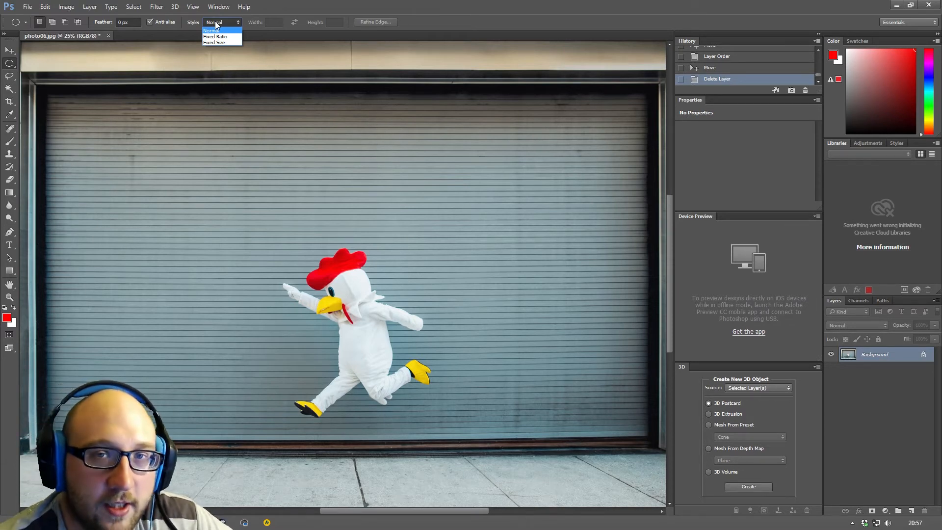
mouse_move(215, 37)
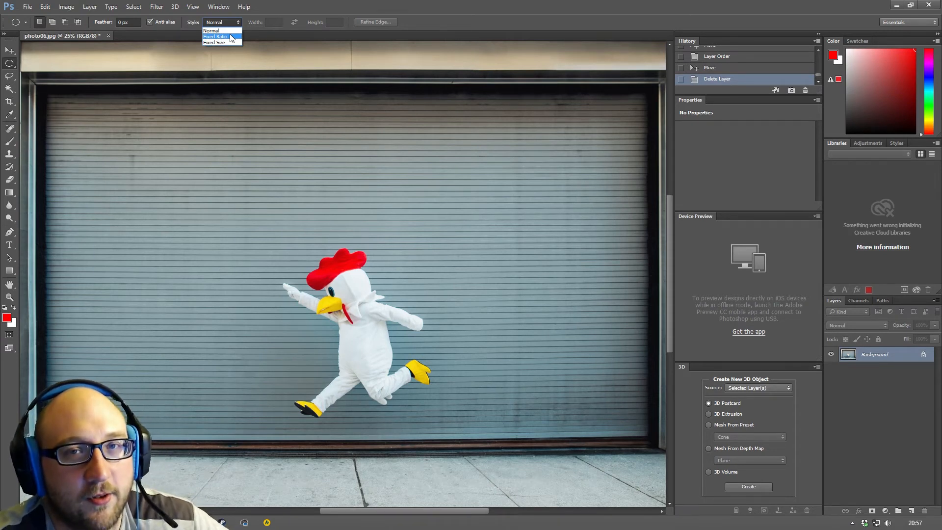
left_click(215, 36)
type("50")
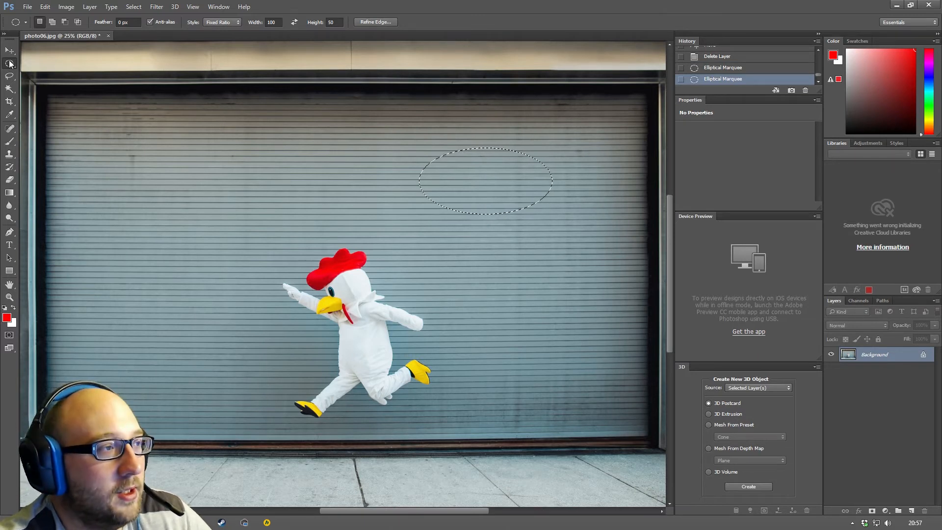
left_click(223, 22)
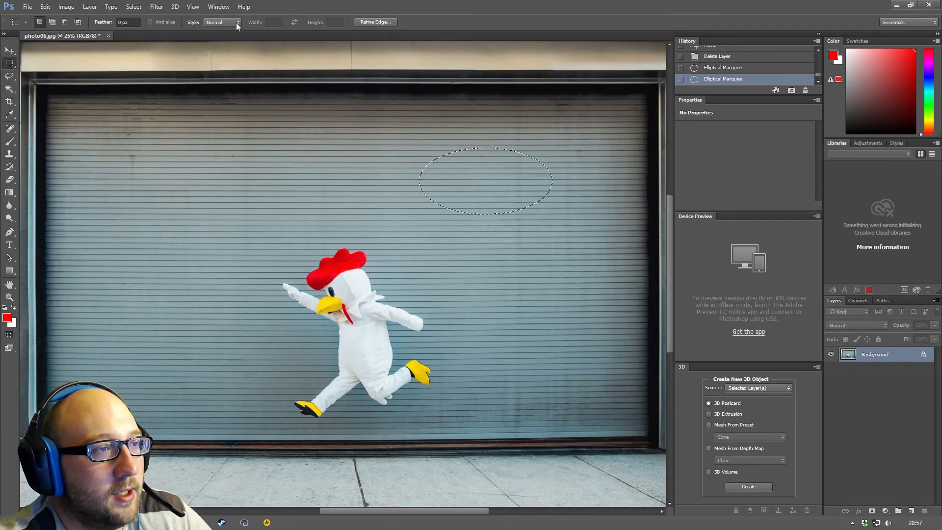
left_click(238, 23)
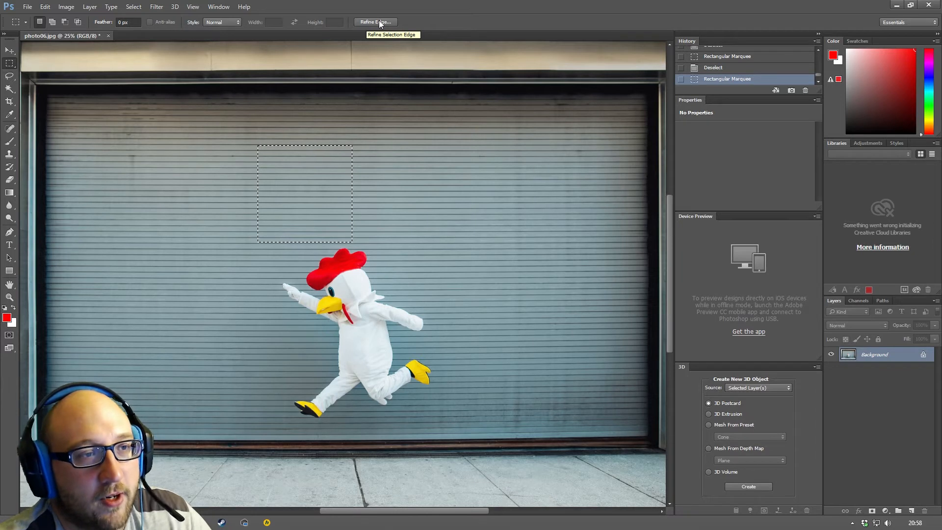
mouse_move(403, 103)
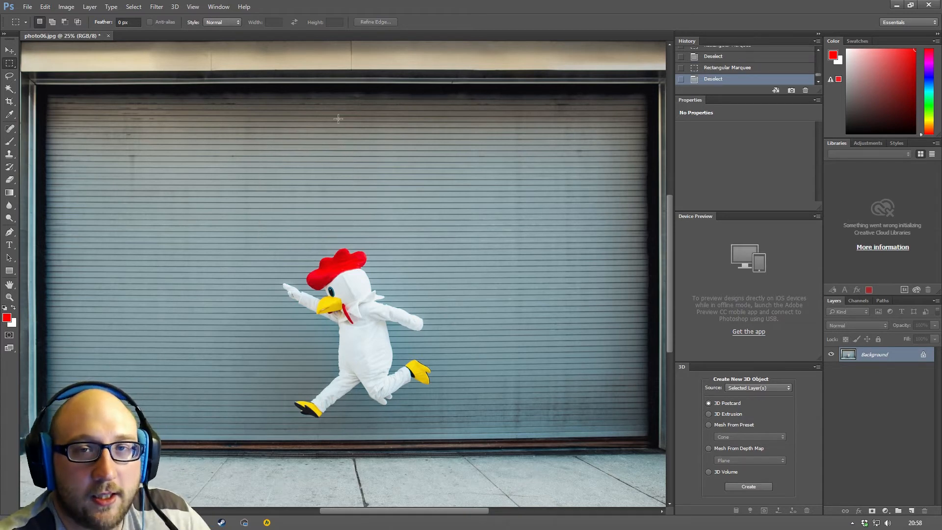
mouse_move(367, 144)
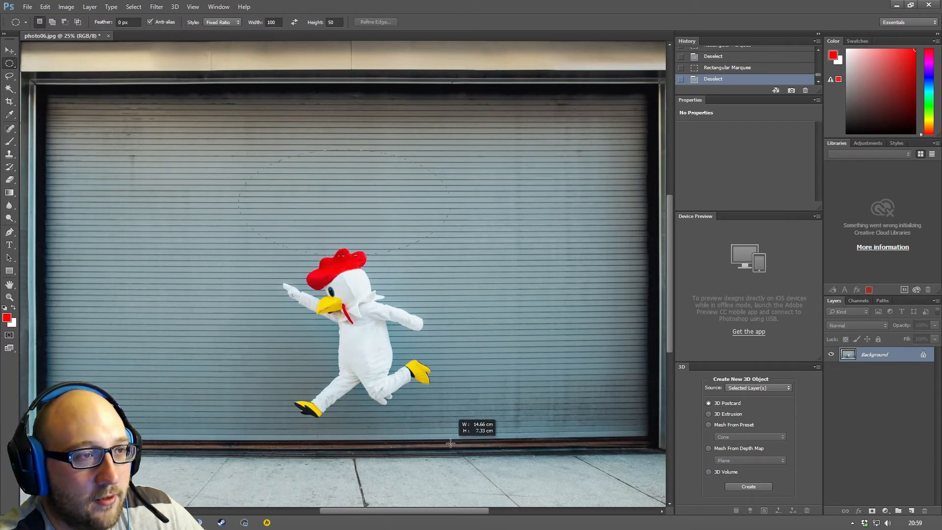
- Choose a selection option in the options bar for the circular marquee
left_click(221, 22)
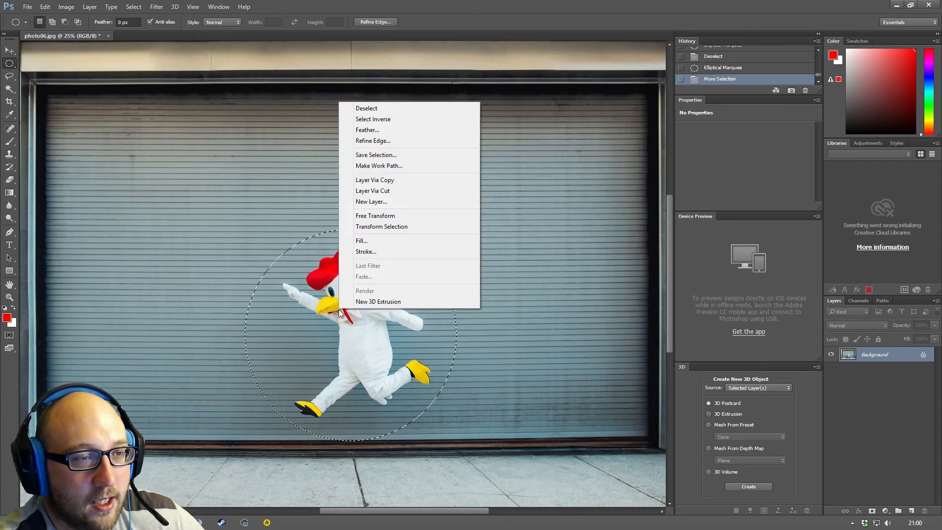
mouse_move(390, 112)
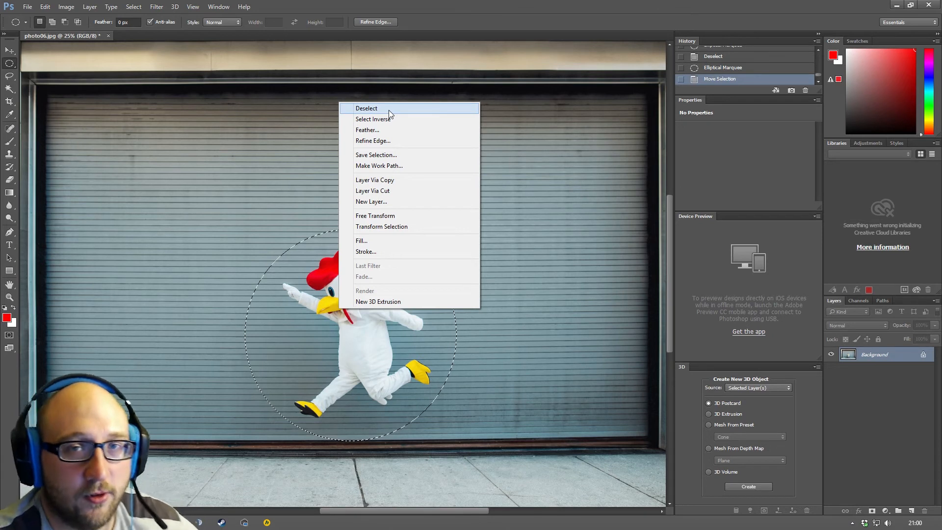
mouse_move(375, 119)
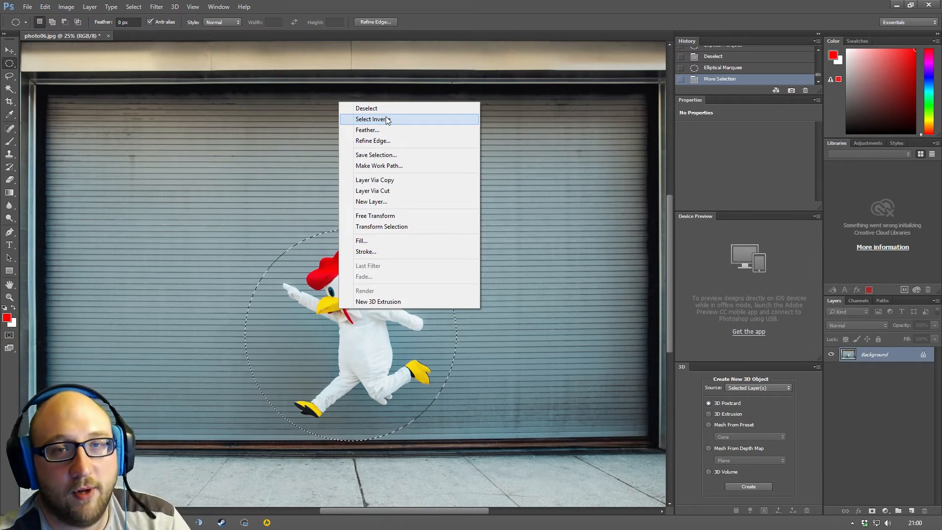
mouse_move(385, 129)
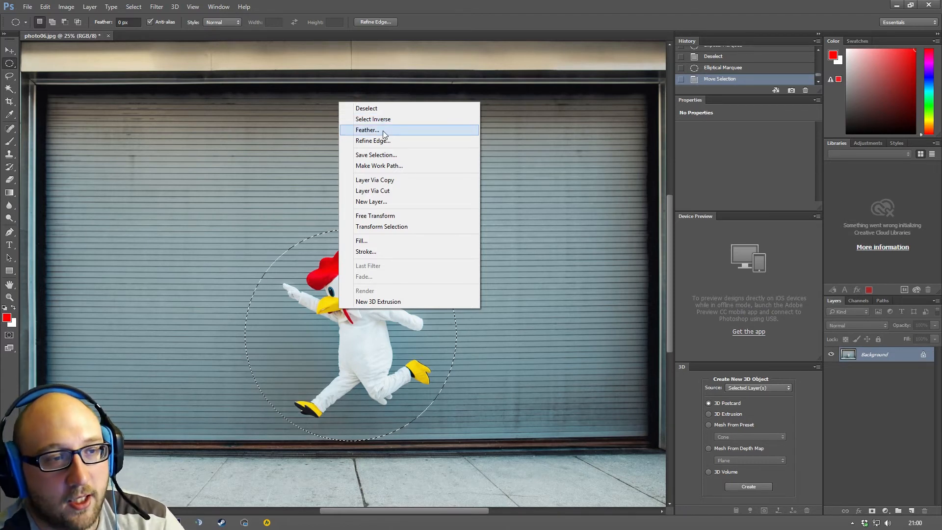
mouse_move(373, 141)
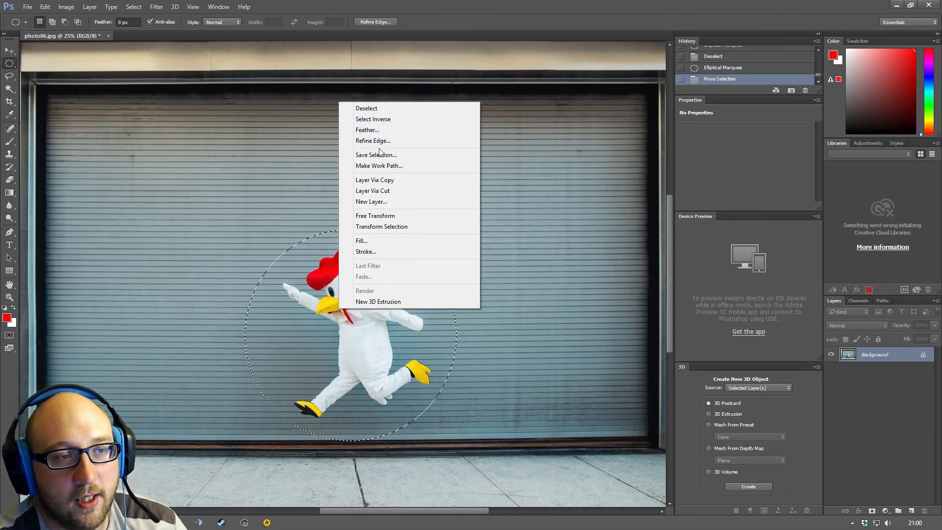
mouse_move(418, 158)
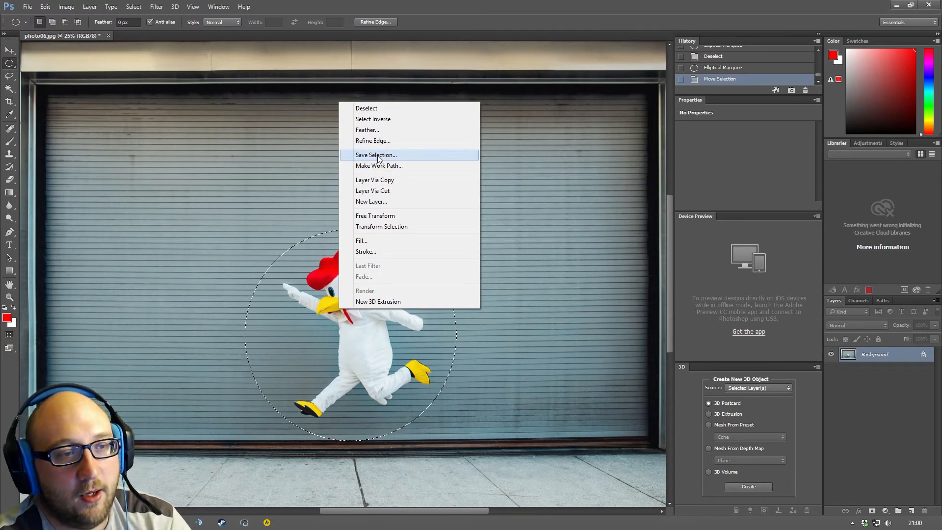
- Save the circle around the chicken as a channel named 'circle selection'
left_click(376, 154)
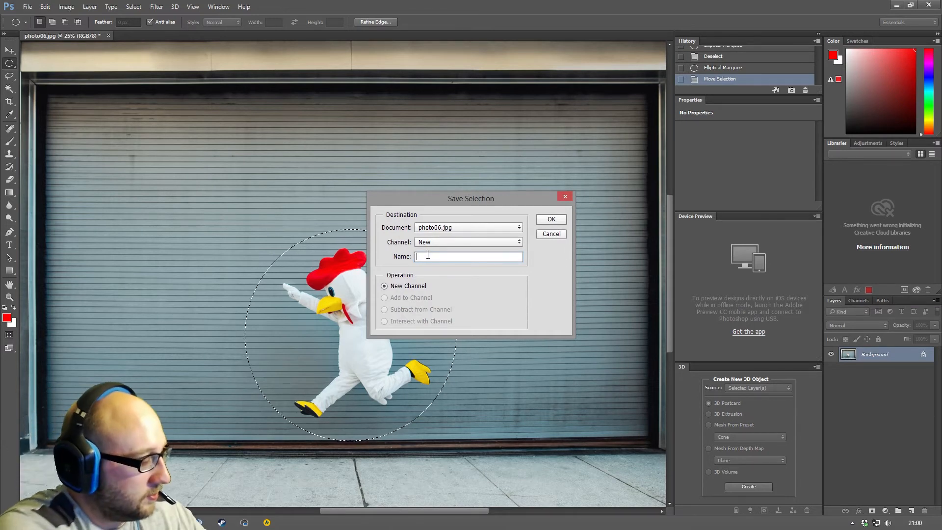
type("c")
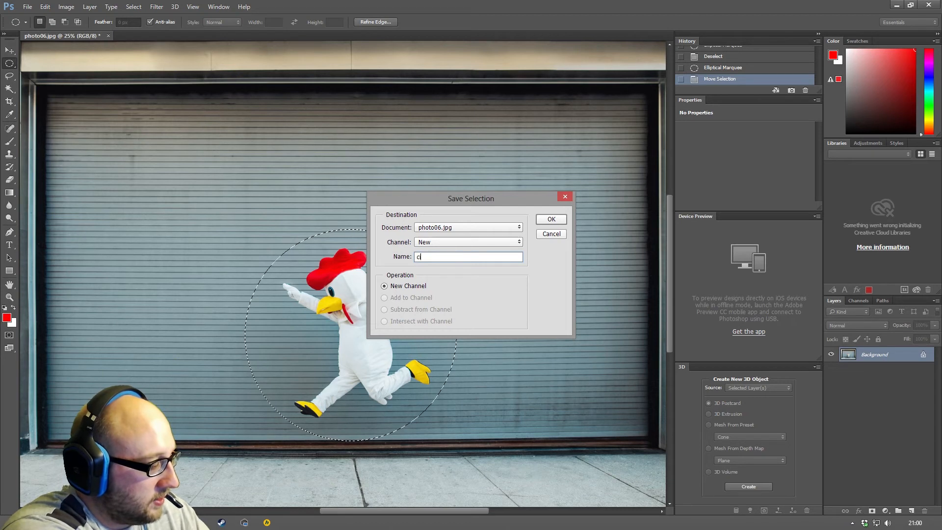
type("ircle sele")
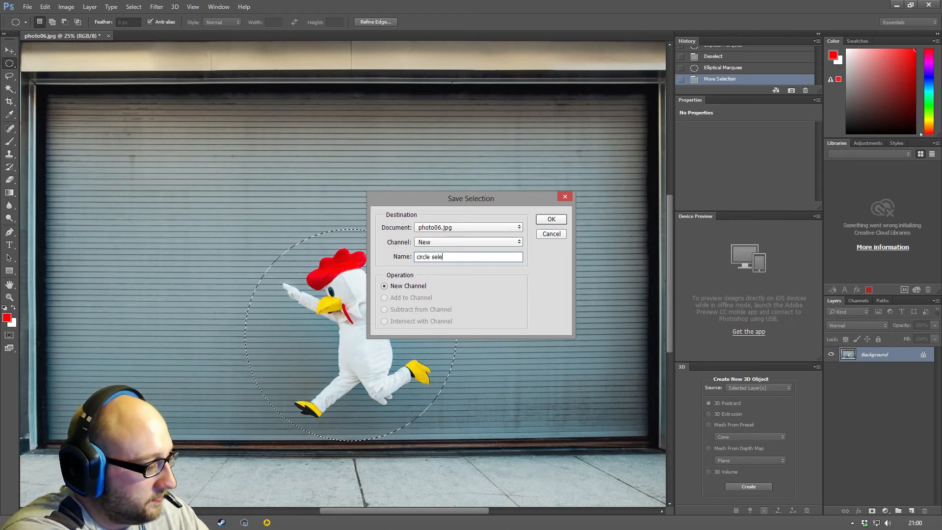
type("ct")
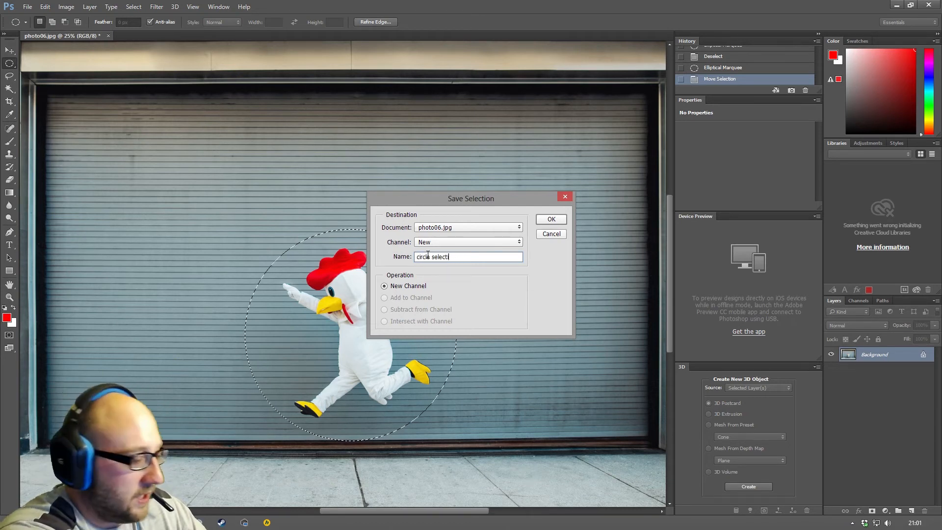
type("ion")
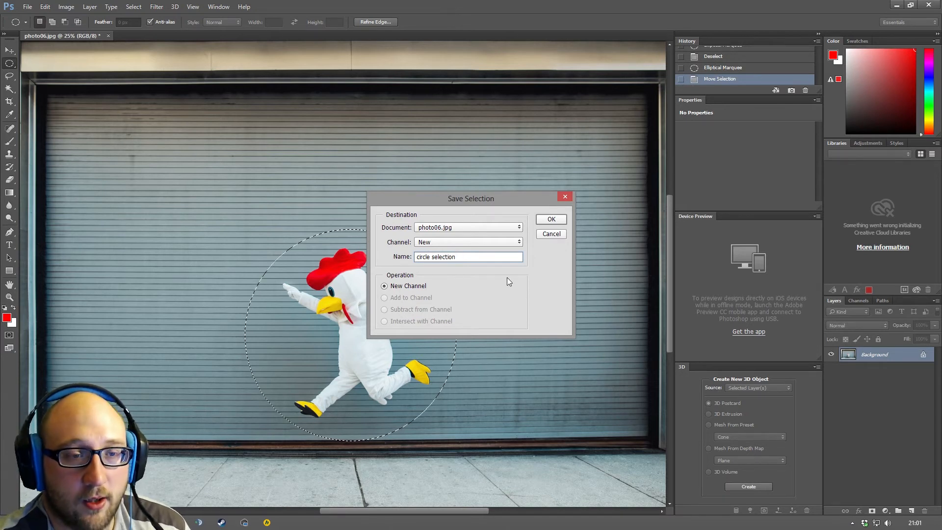
left_click(549, 219)
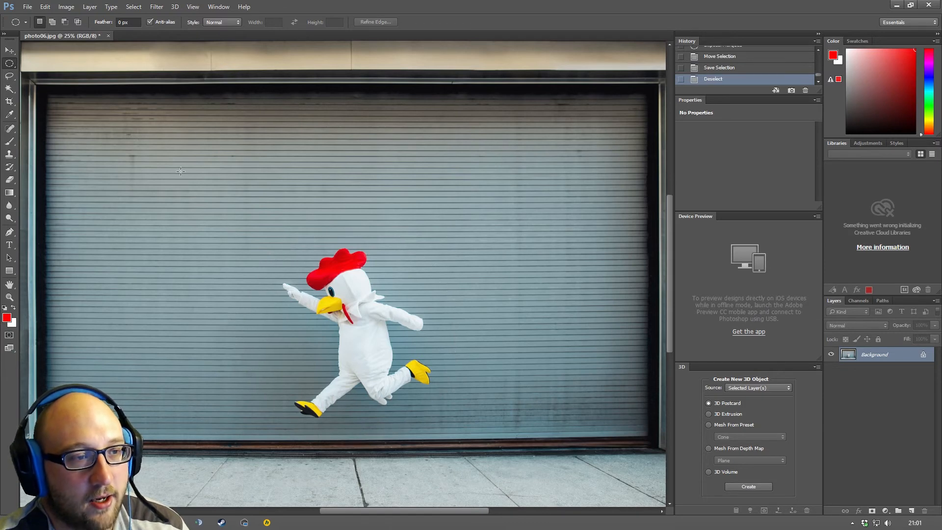
- Draw a small oval, save it as 'Circle2', then view the saved channels and return to RGB
left_click_drag(96, 124, 153, 213)
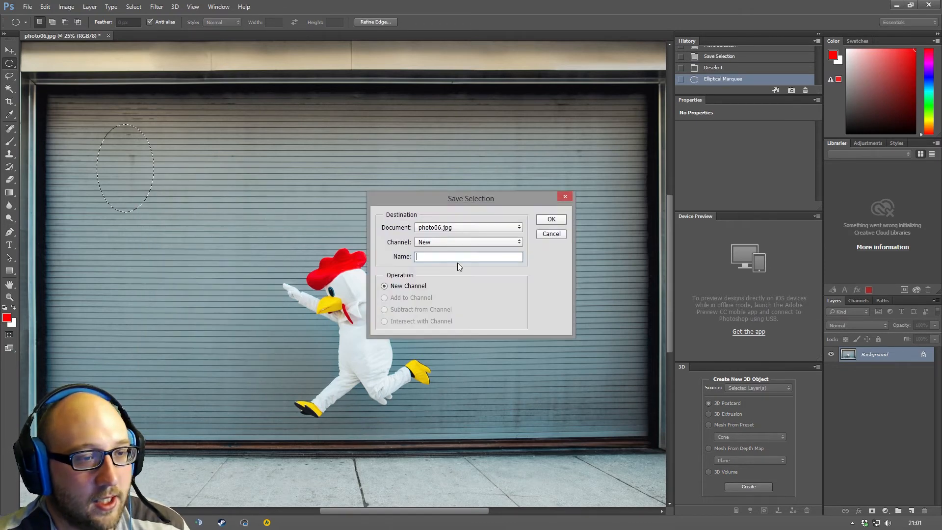
type("Cr")
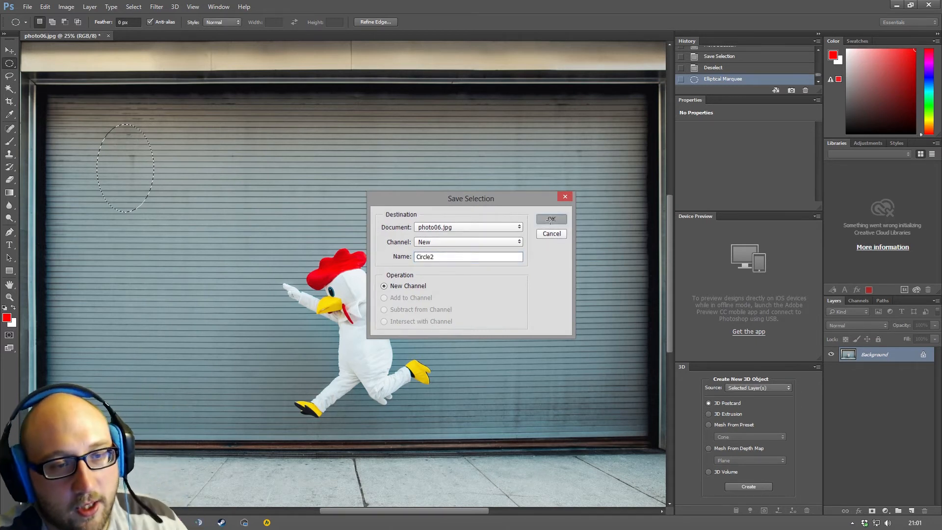
left_click(551, 219)
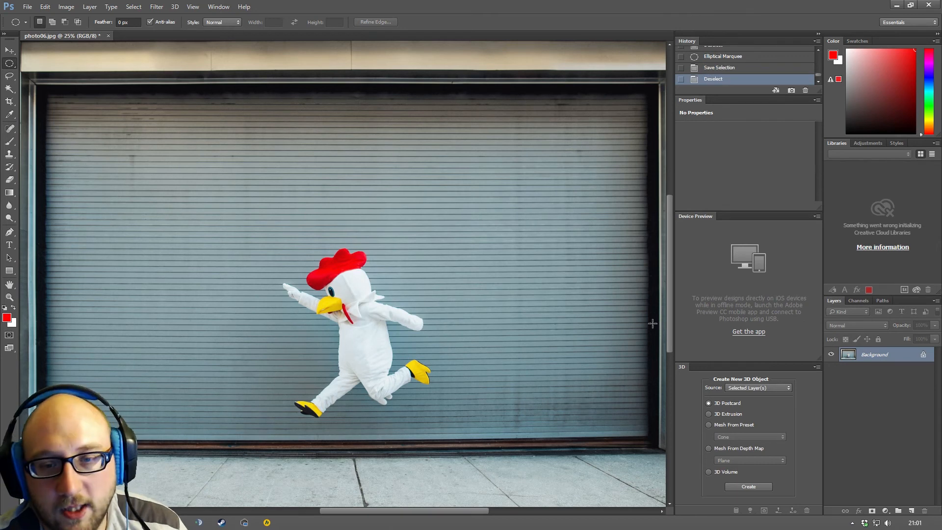
left_click(858, 301)
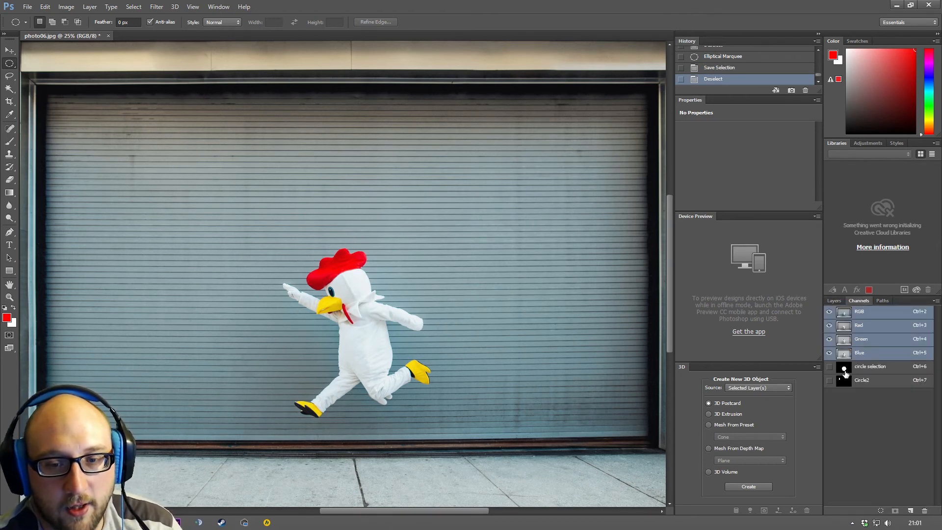
left_click(871, 366)
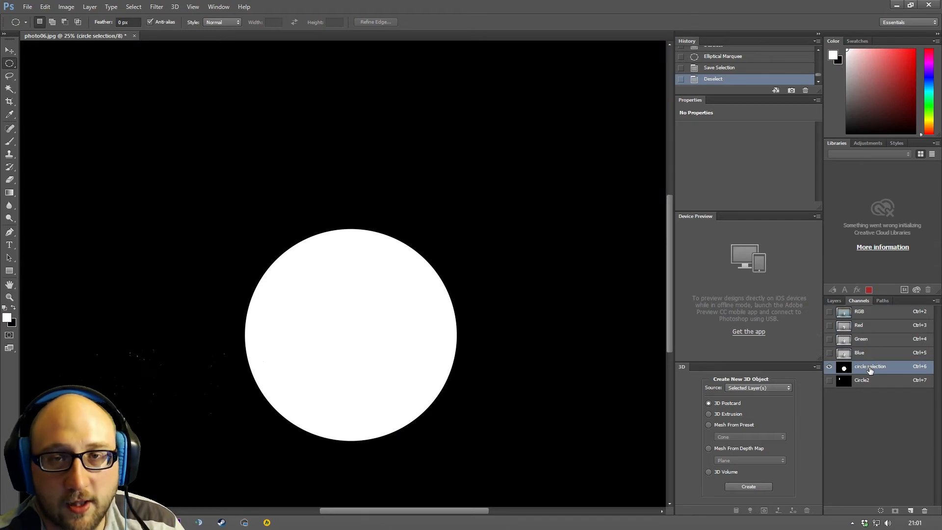
left_click(863, 380)
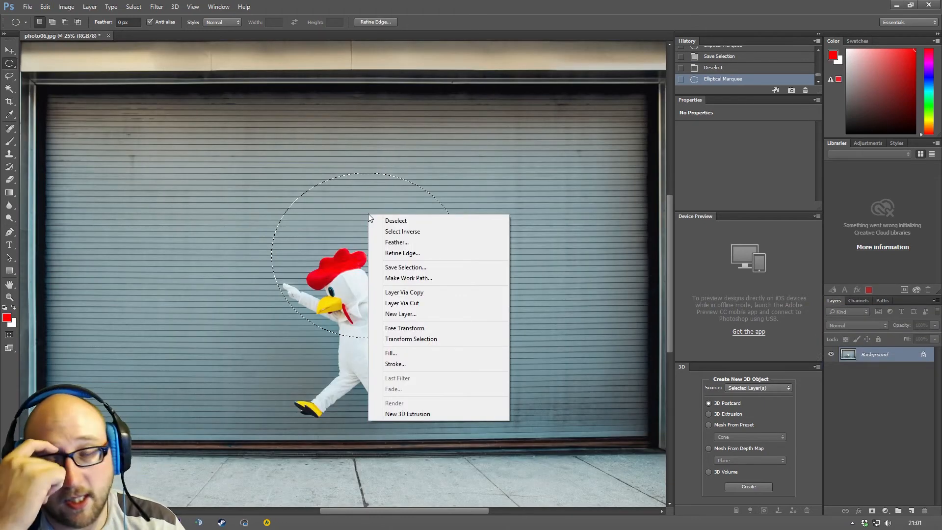
mouse_move(467, 267)
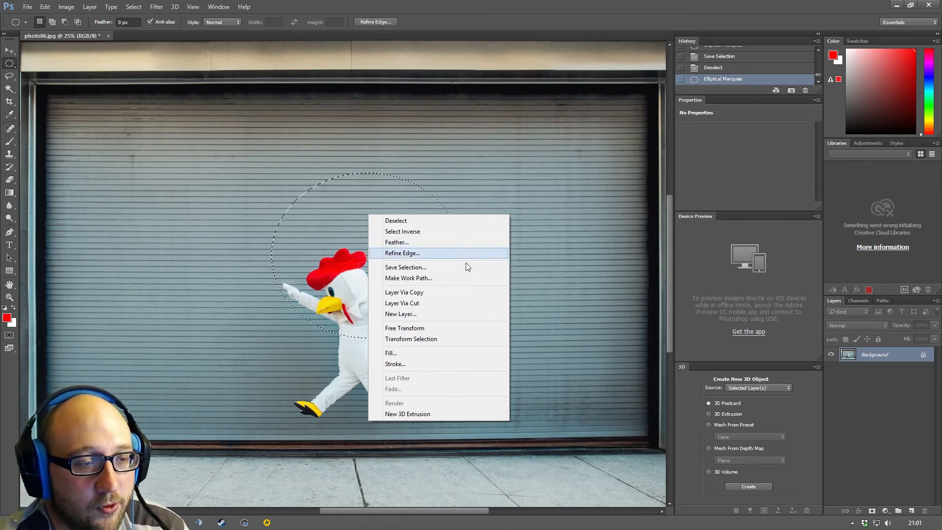
mouse_move(413, 306)
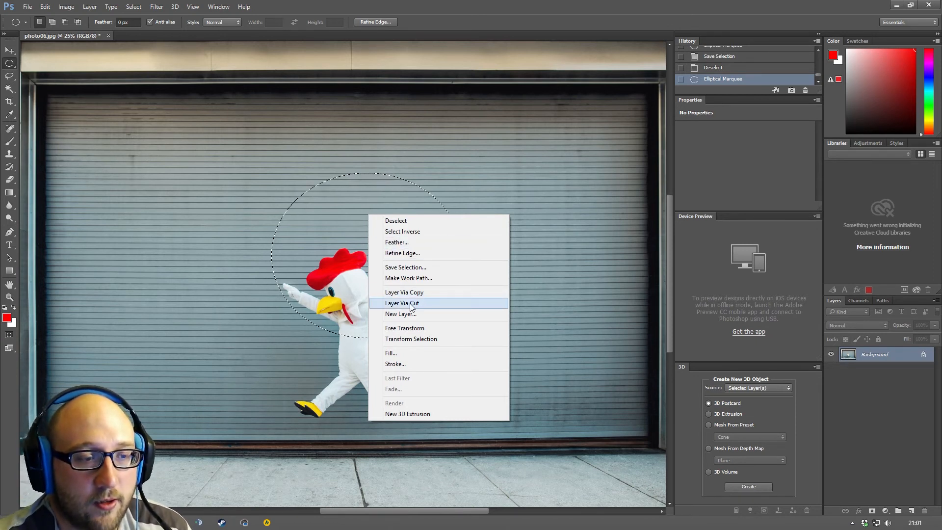
- Cut the oval area into its own Layer 1 and make it visible again
left_click(402, 303)
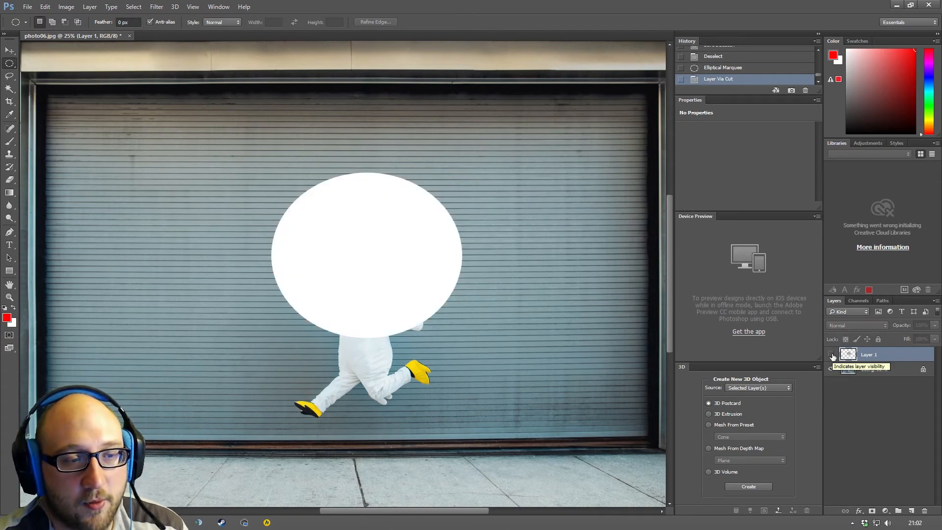
left_click(831, 369)
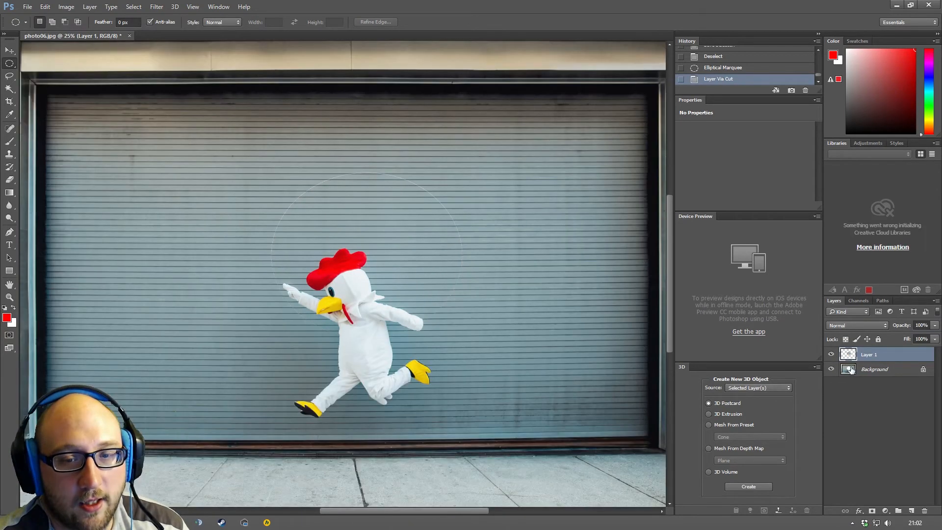
left_click(869, 354)
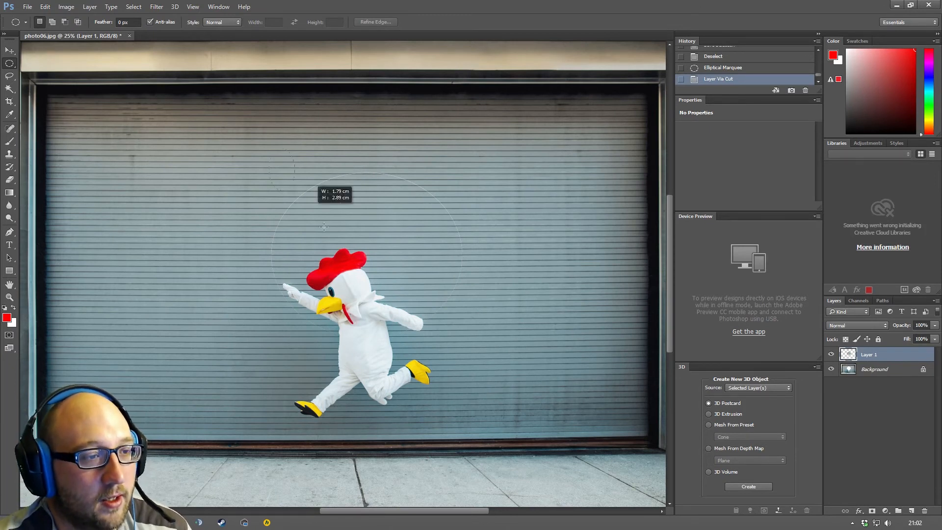
- Copy a second oval area into new Layer 2 and bring up actions for another oval
right_click(325, 227)
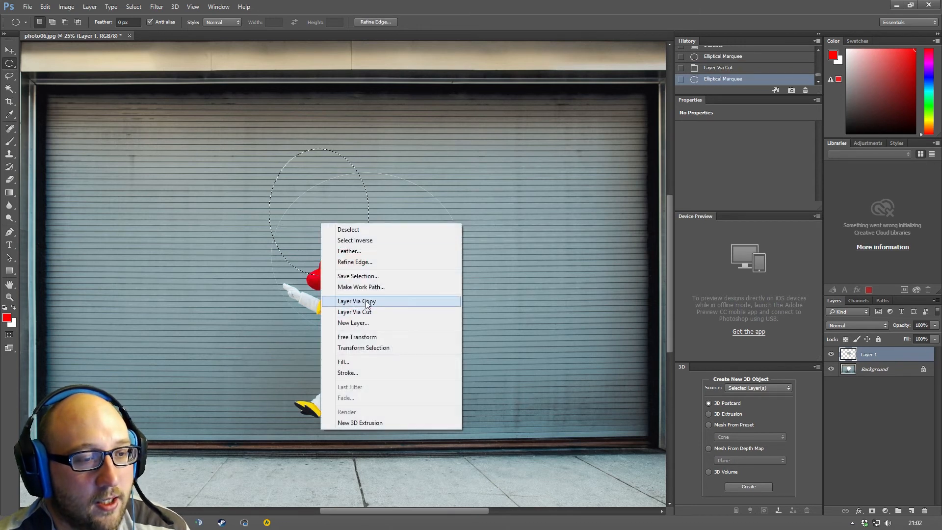
left_click(356, 301)
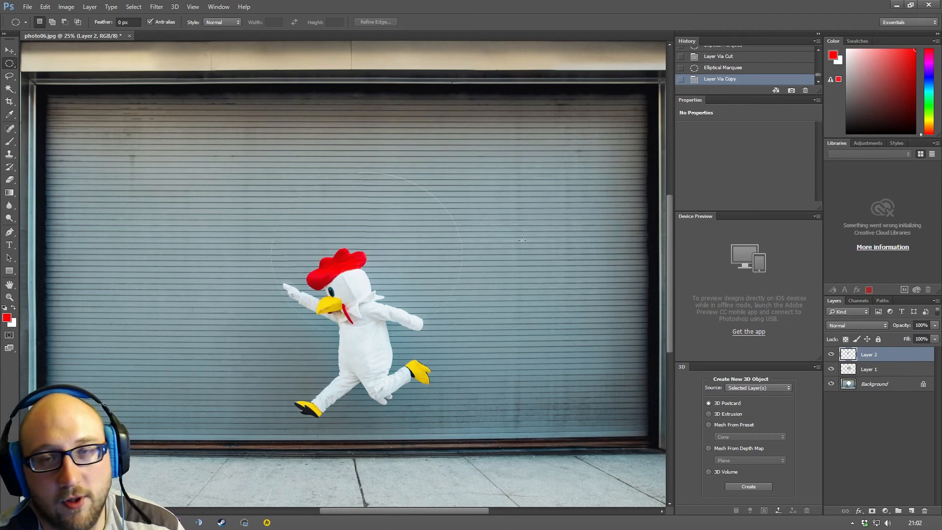
right_click(489, 188)
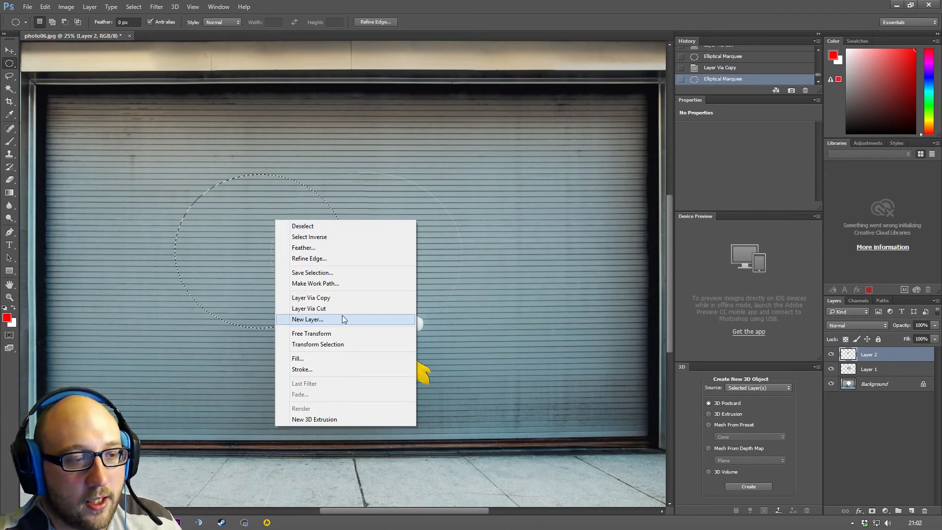
mouse_move(344, 319)
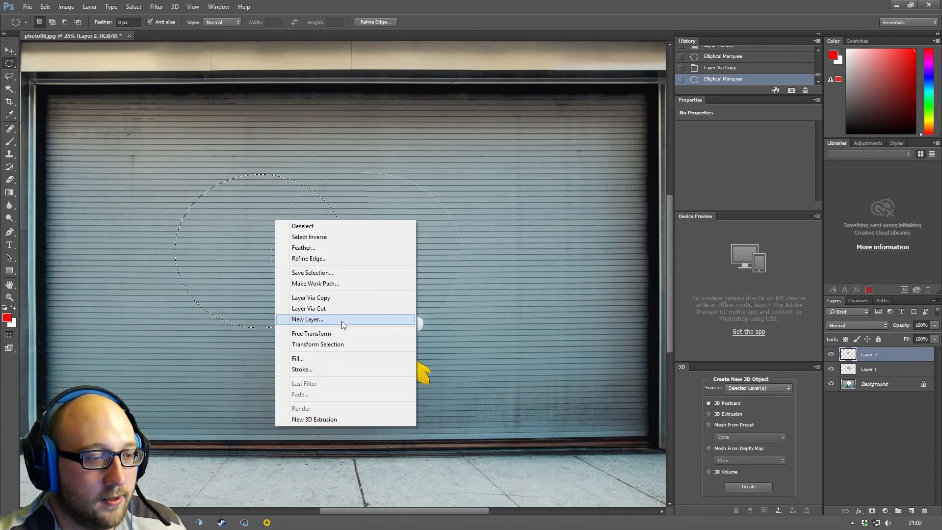
mouse_move(312, 333)
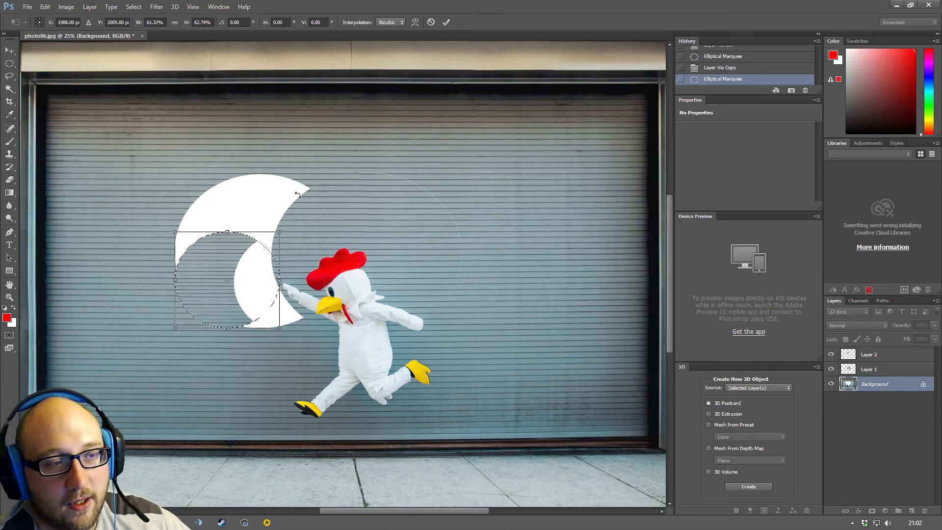
mouse_move(246, 272)
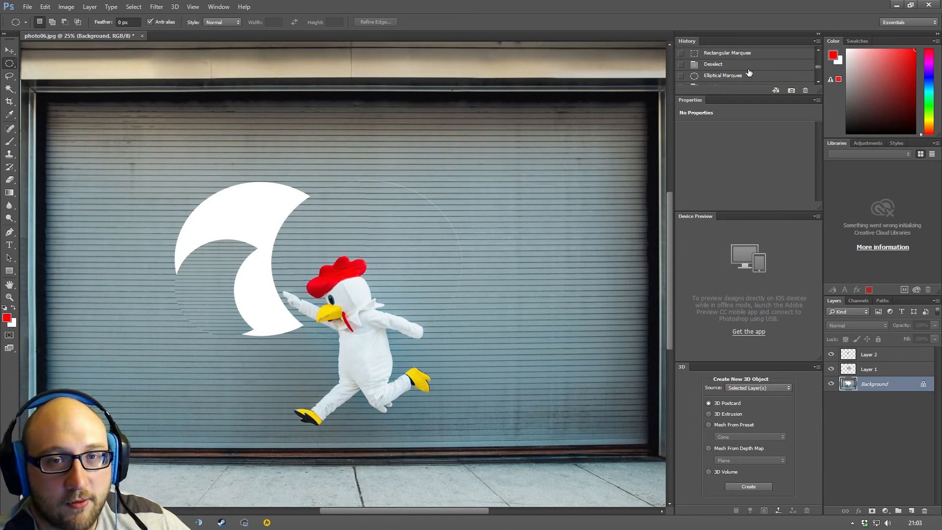
- Revert the photo to its opened state and start transforming the oval selection outline
left_click(718, 52)
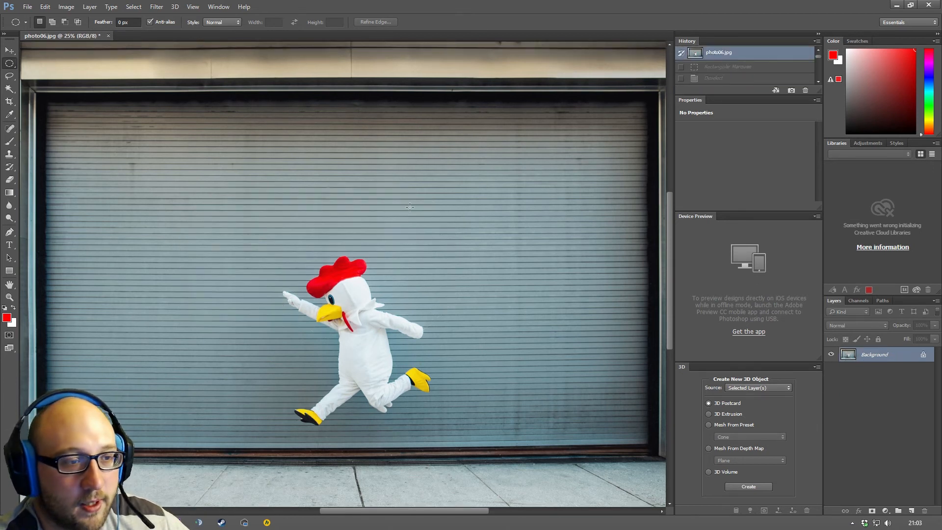
right_click(339, 226)
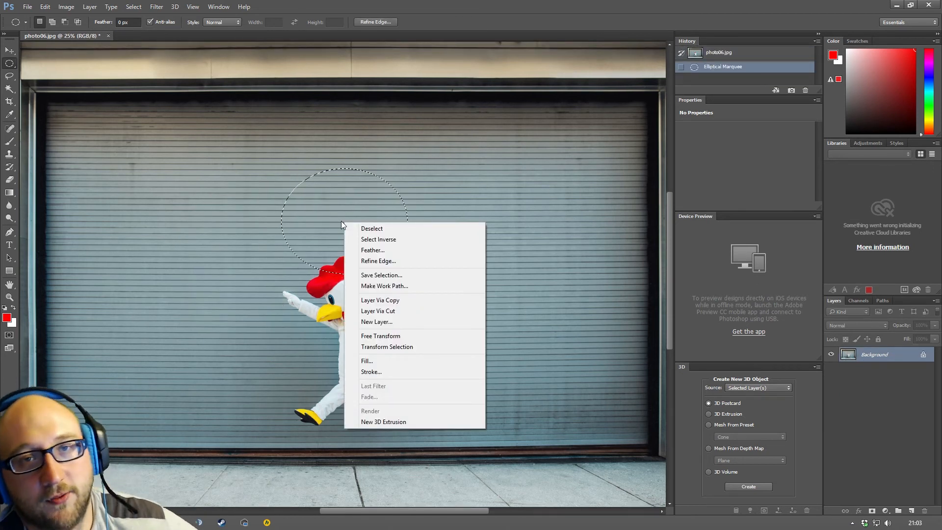
mouse_move(387, 346)
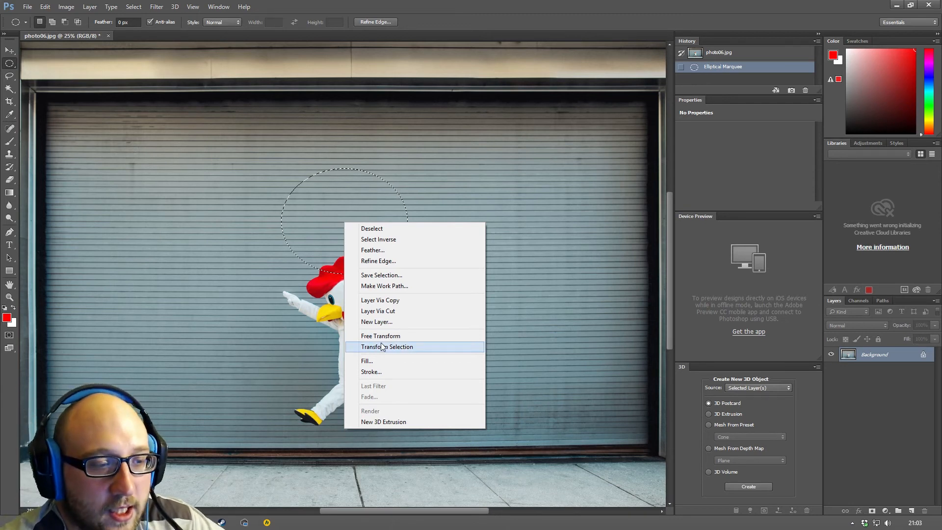
left_click(387, 346)
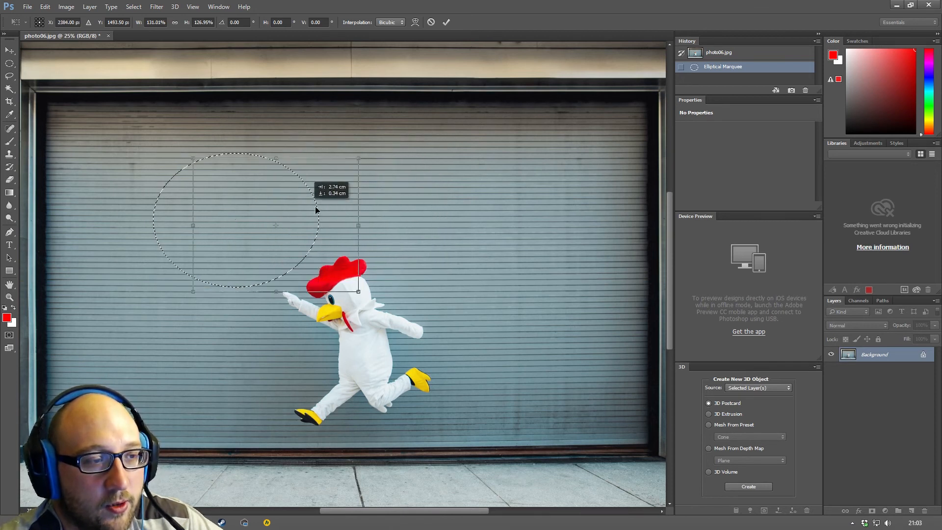
- Move the oval above and right of the chicken and bring up actions for the new selection
left_click_drag(315, 207, 269, 193)
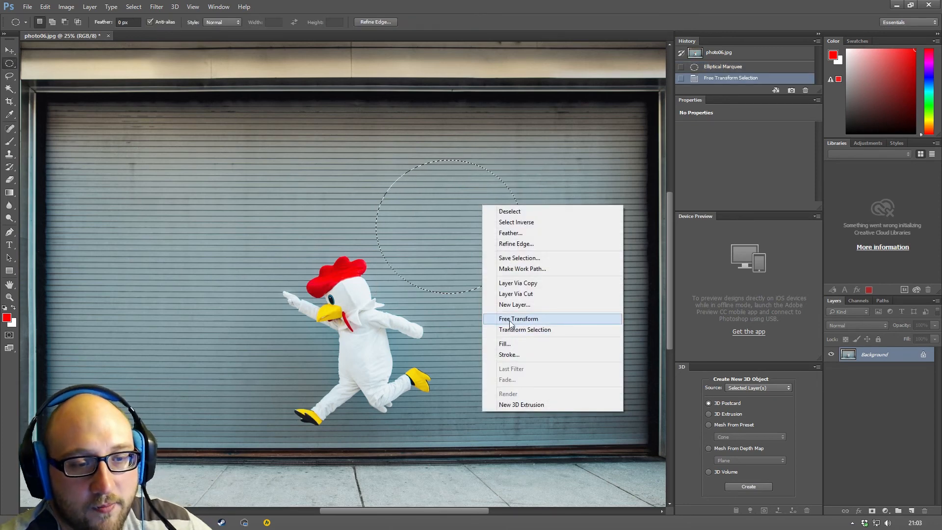
left_click(519, 318)
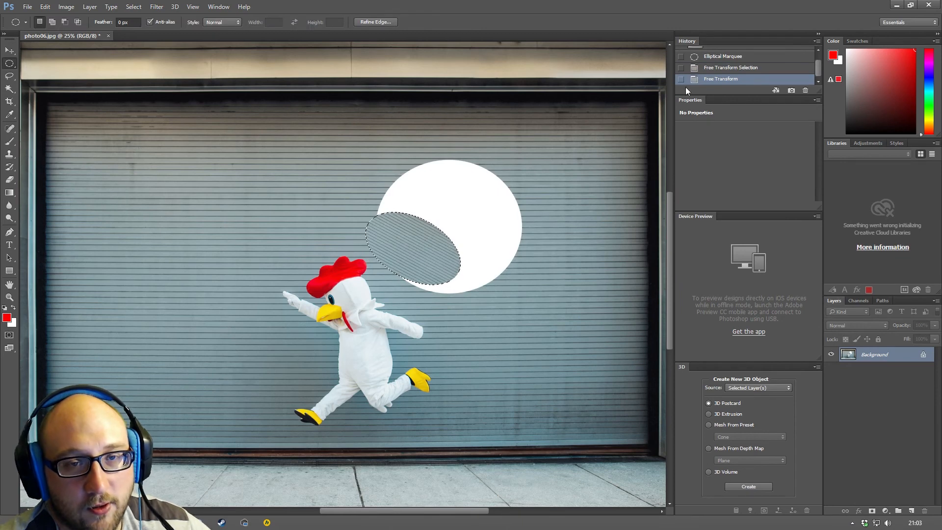
right_click(462, 234)
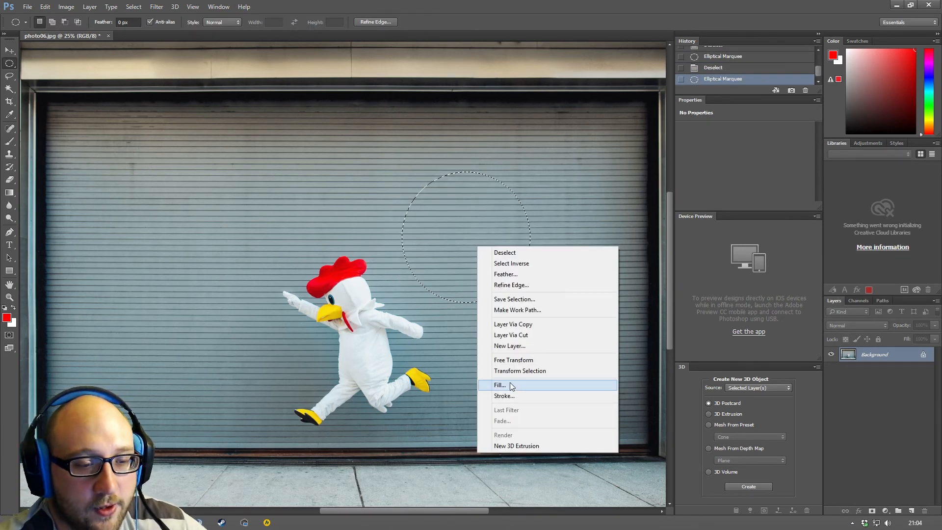
mouse_move(510, 446)
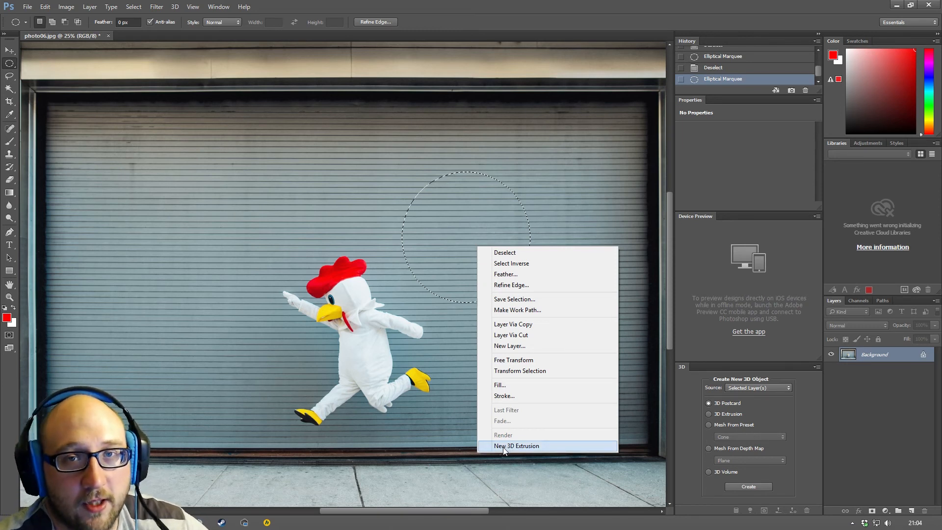
- Clear the round selection, zoom out and marquee the right-hand strip of the shutter
left_click(504, 253)
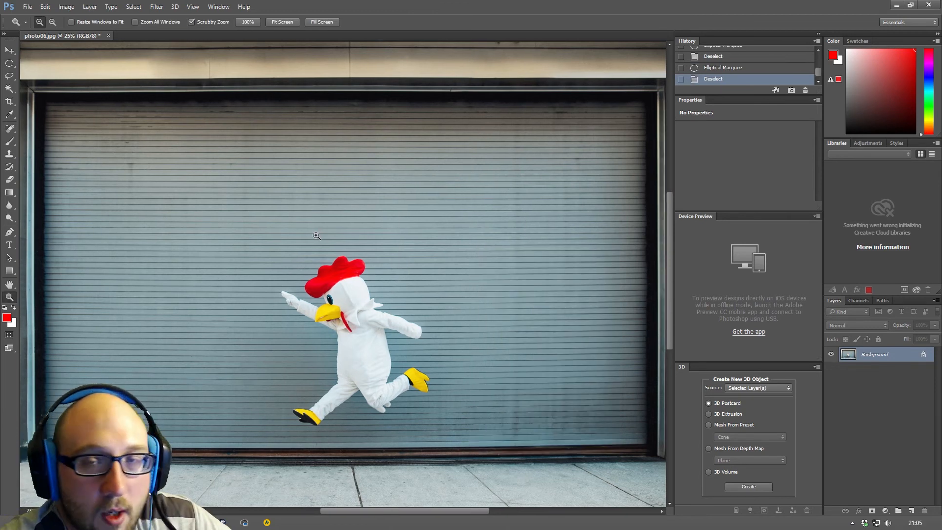
mouse_move(387, 198)
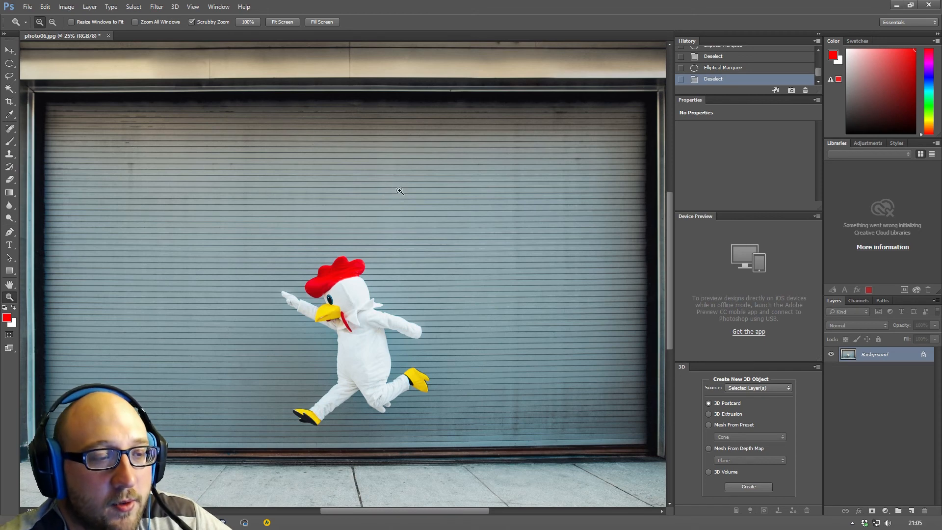
right_click(399, 192)
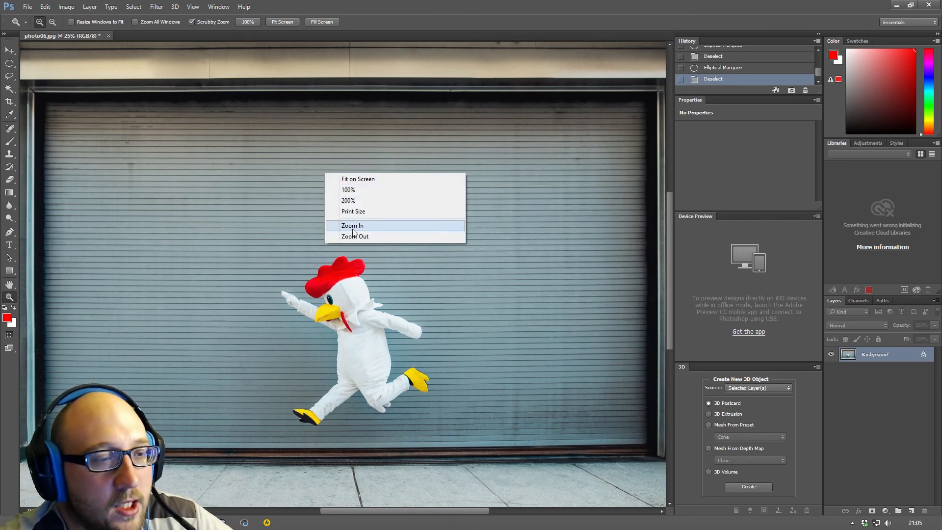
left_click(355, 237)
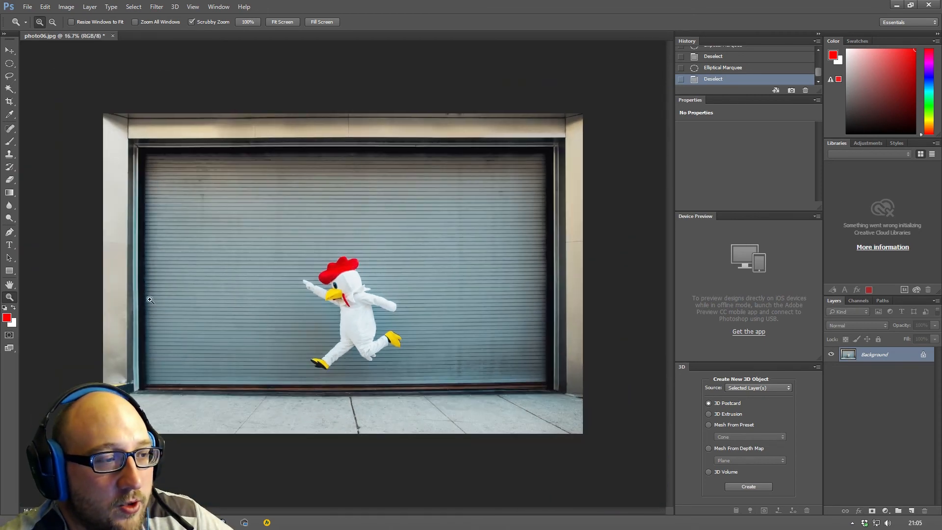
left_click(10, 61)
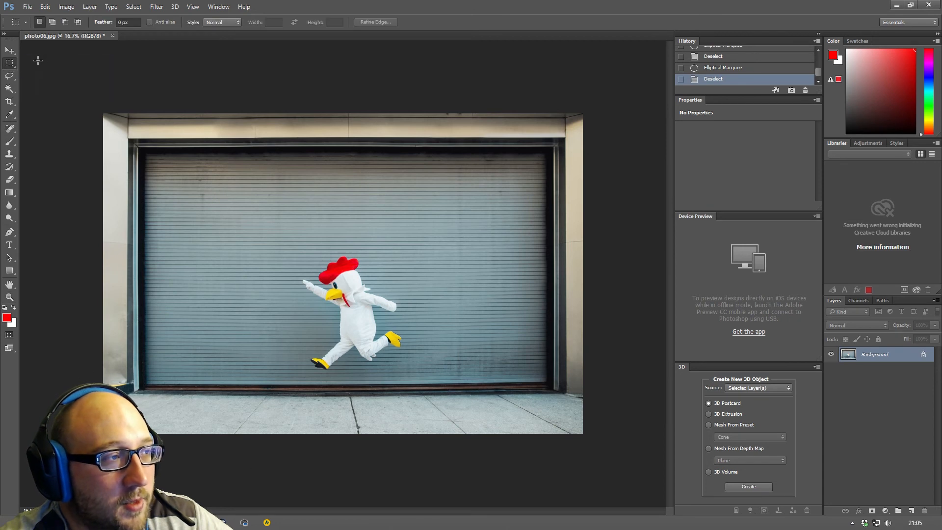
left_click_drag(292, 116, 291, 218)
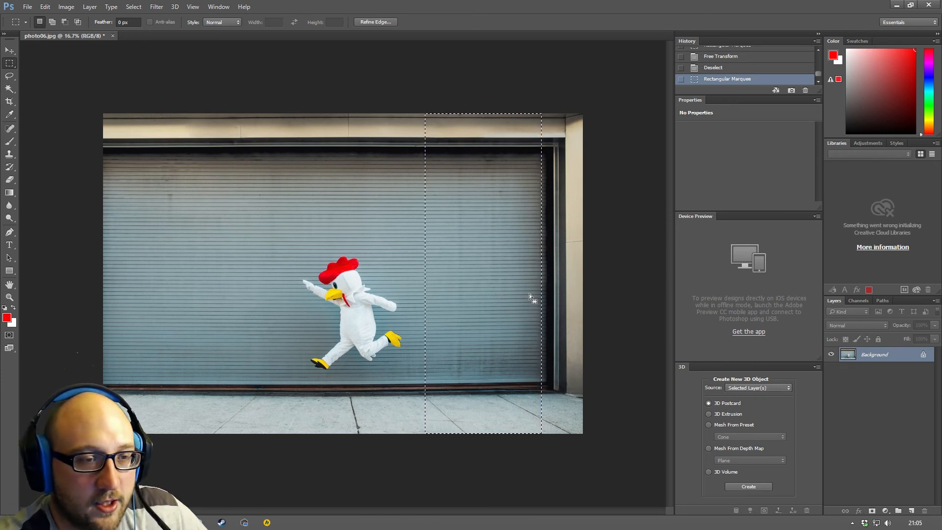
mouse_move(520, 234)
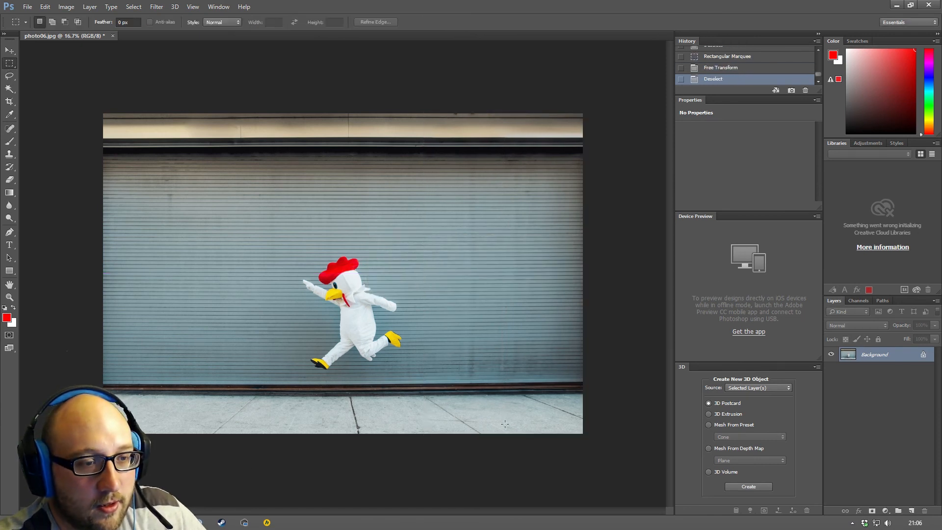
mouse_move(500, 489)
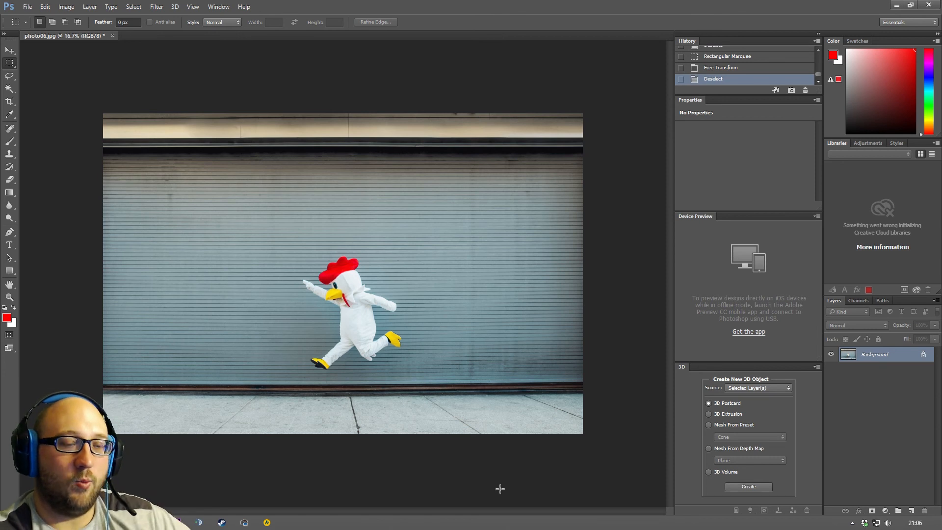
mouse_move(484, 310)
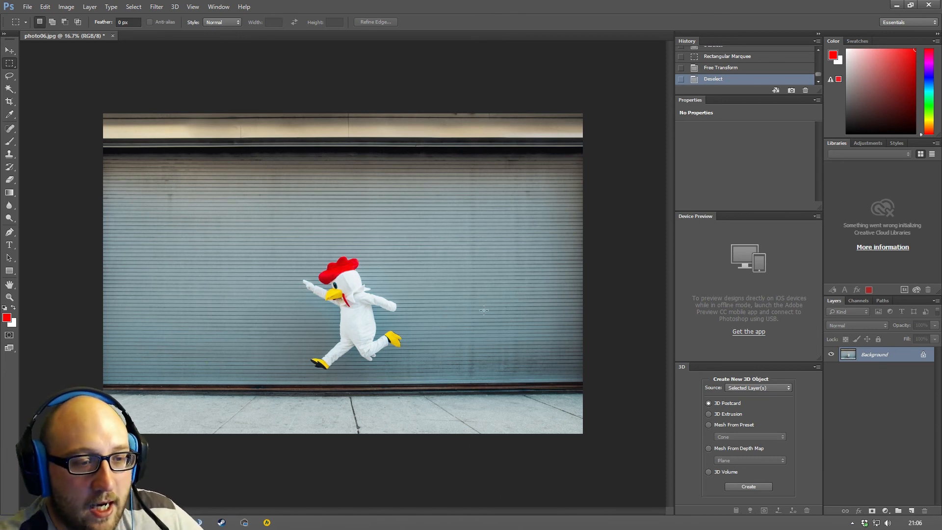
mouse_move(598, 144)
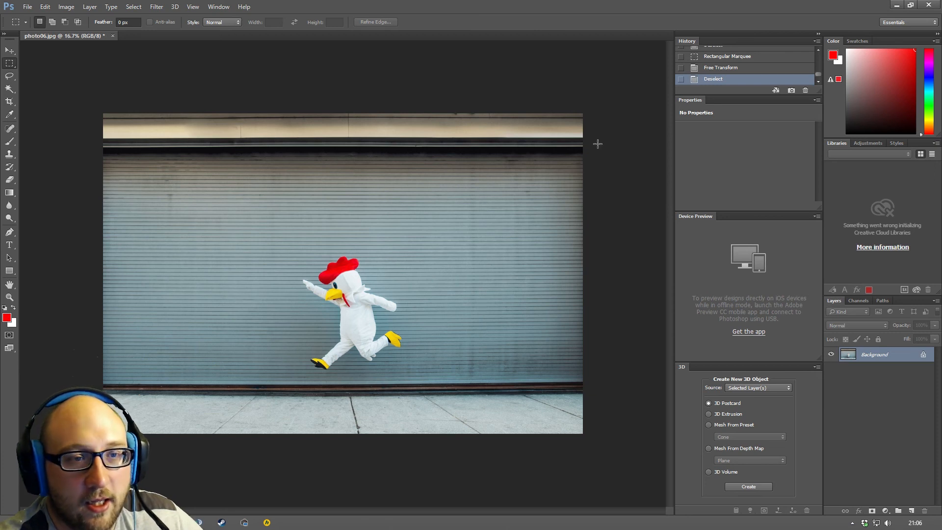
mouse_move(558, 325)
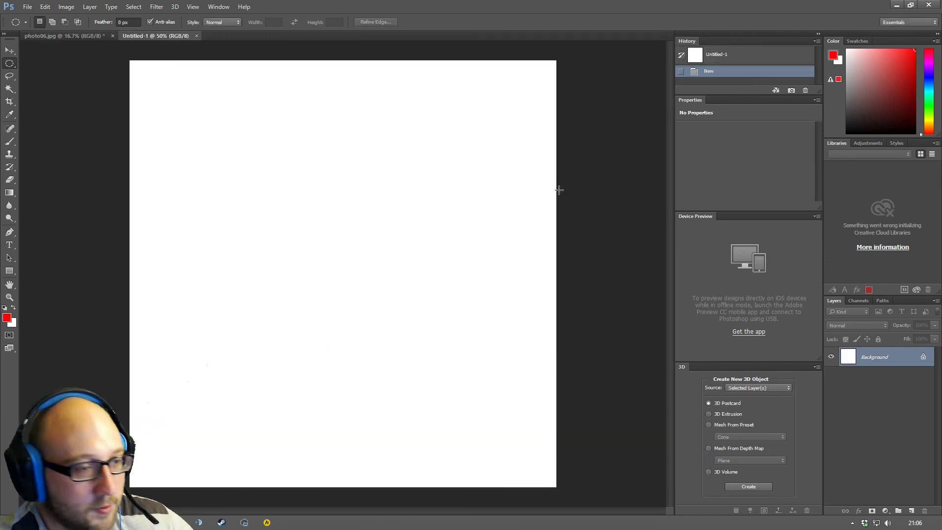
- Paste the chicken circle into the new document over the black background and zoom out twice
key("ctrl+v")
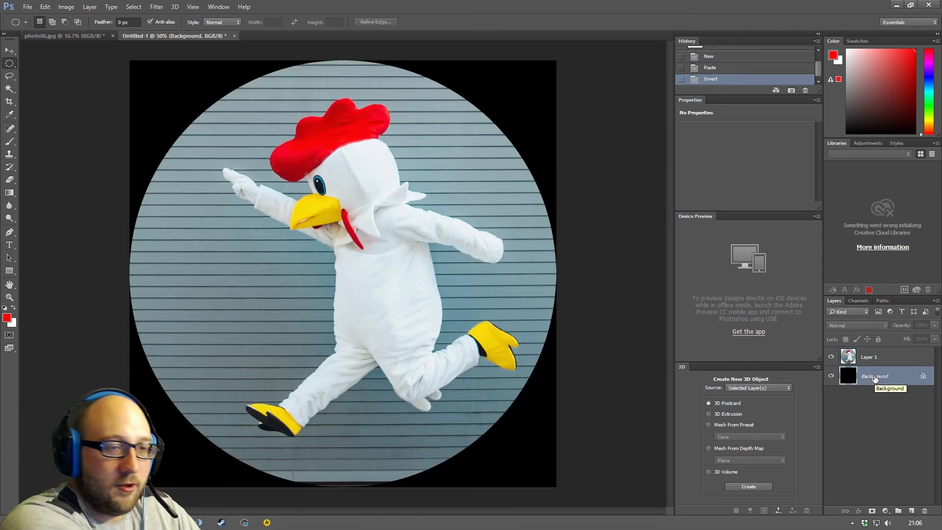
left_click(10, 297)
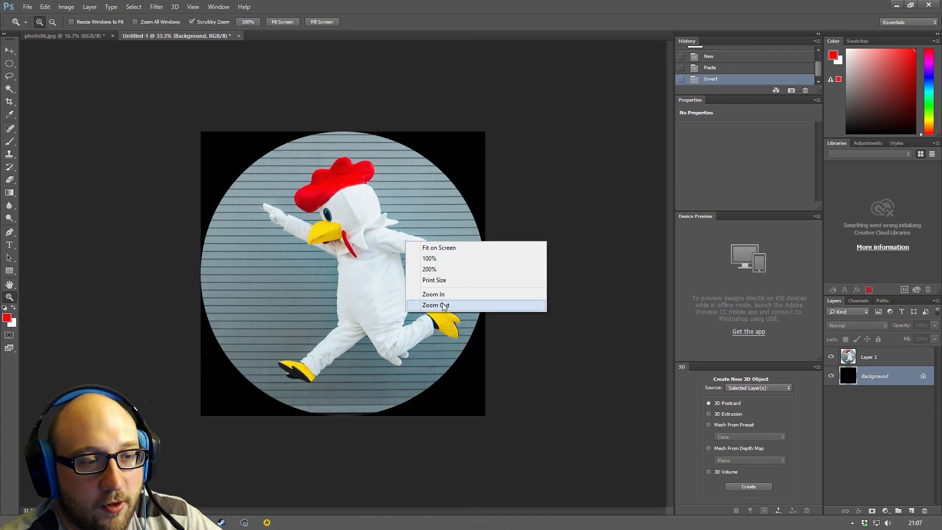
left_click(435, 305)
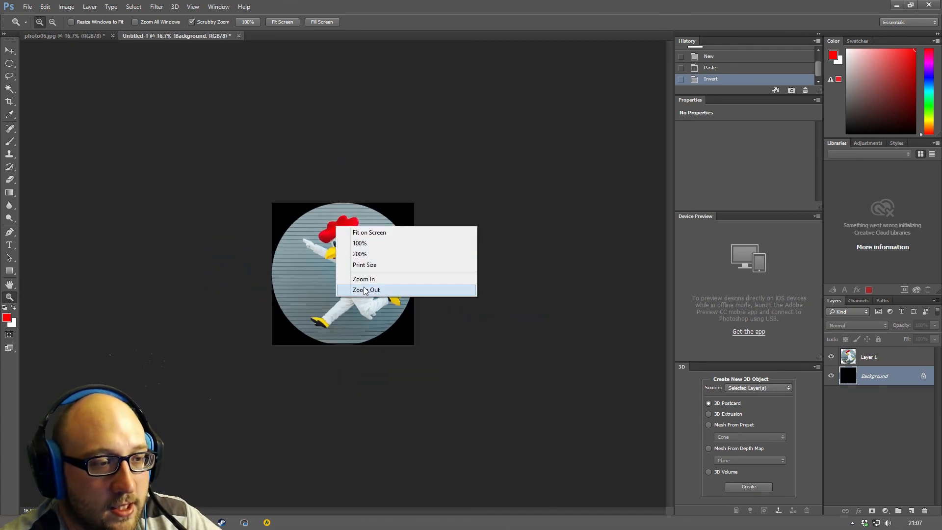
left_click(366, 289)
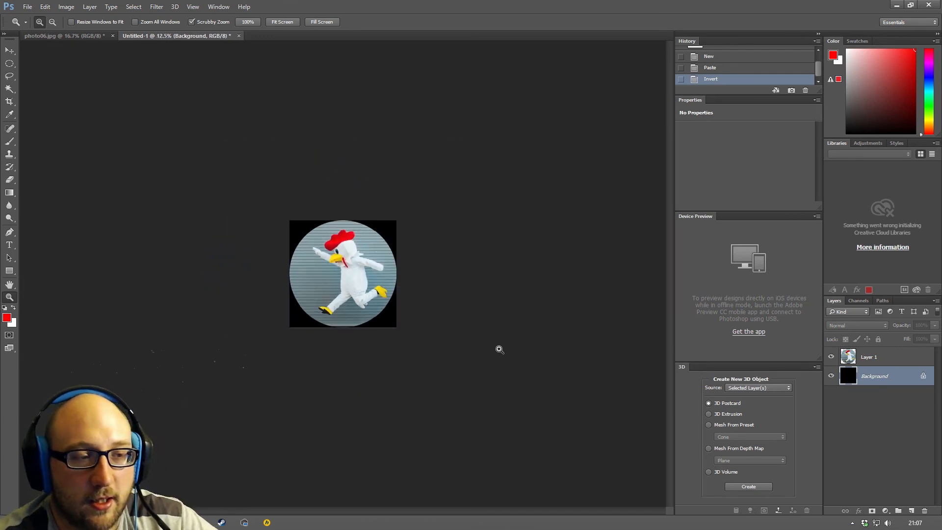
mouse_move(474, 350)
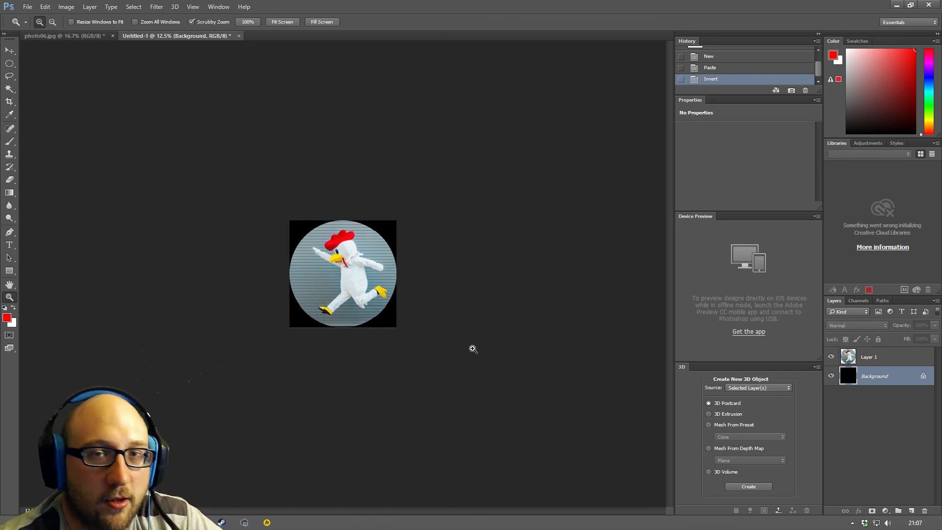
- Back in the chicken photo, add a new empty layer and invert the feathered circular selection
left_click(59, 35)
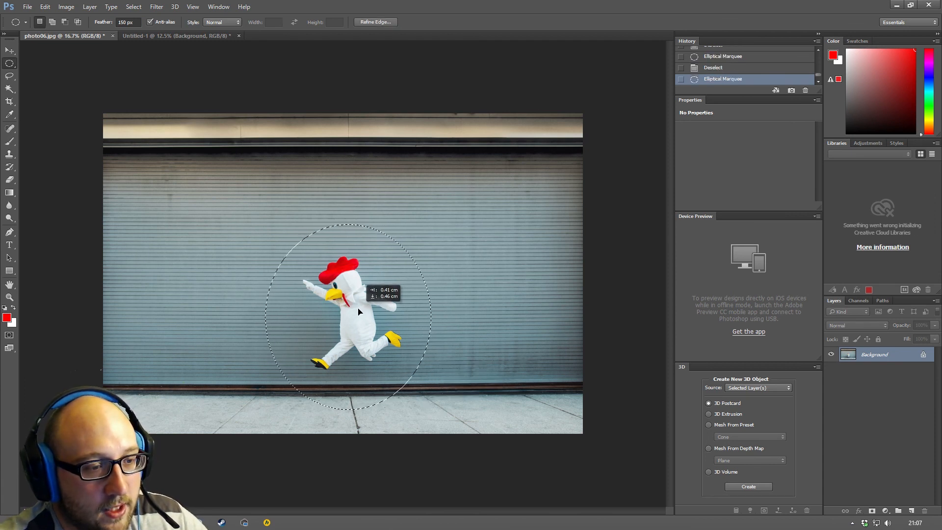
left_click(913, 510)
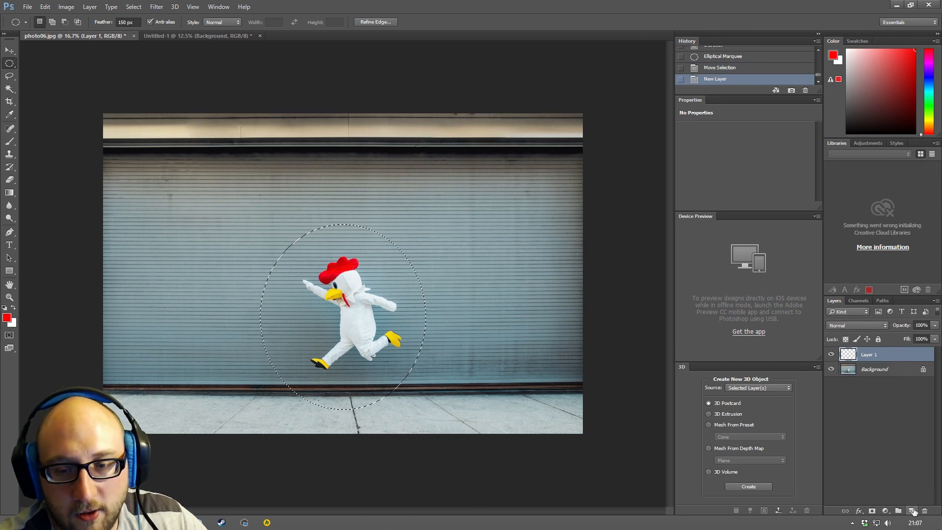
right_click(390, 293)
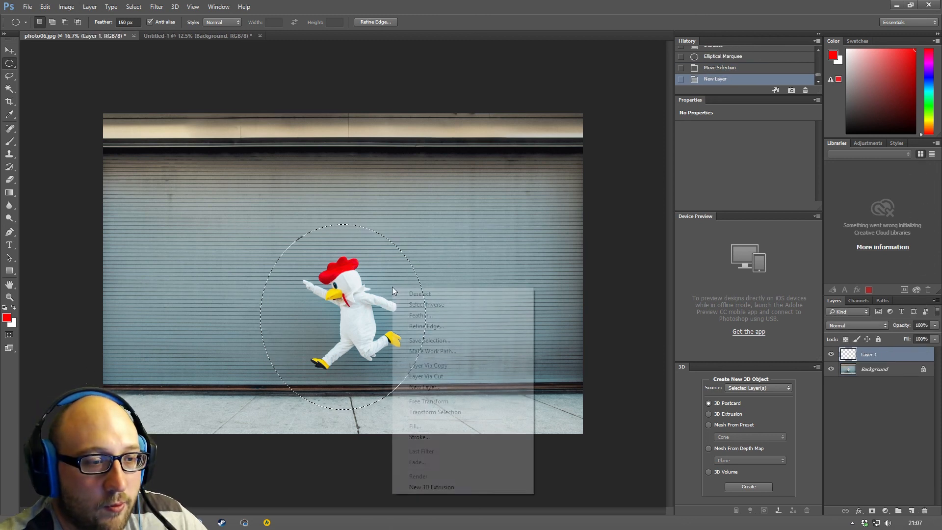
left_click(427, 305)
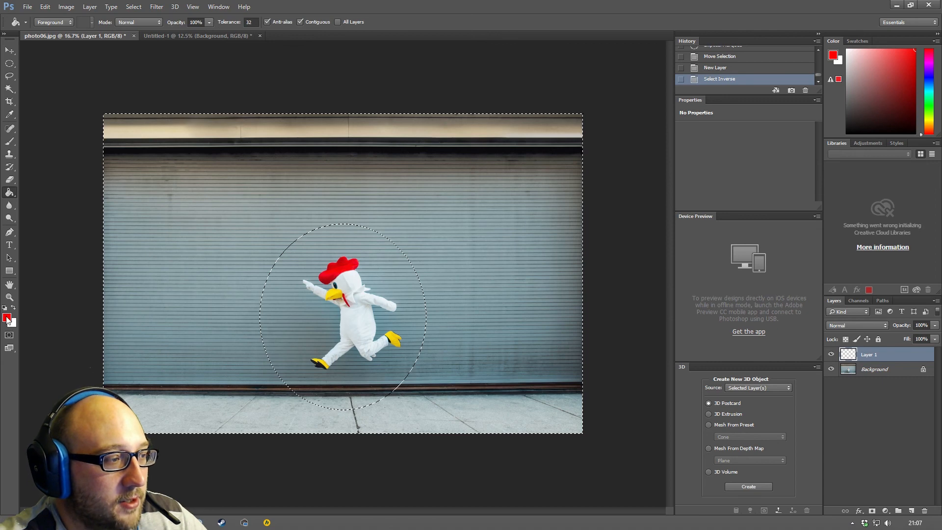
- Fill everything outside the circle with black on the new layer and deselect
left_click(7, 317)
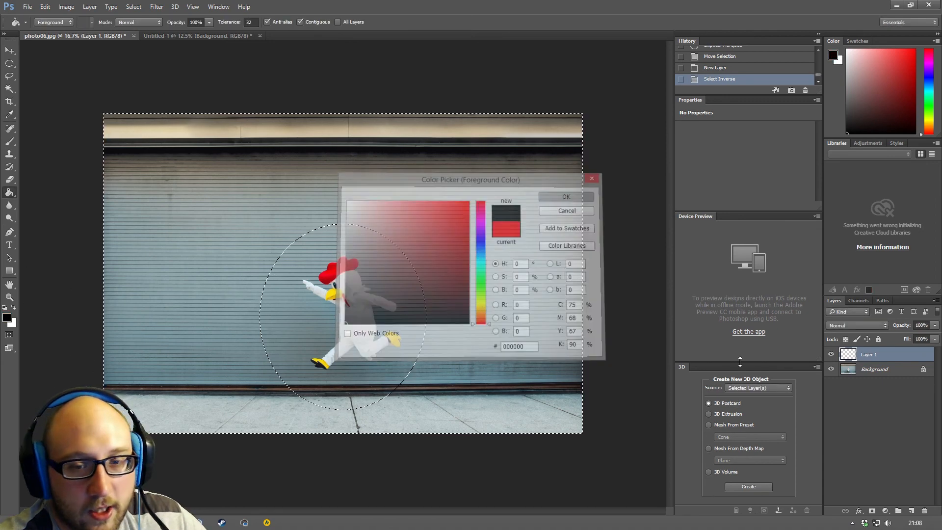
left_click(565, 196)
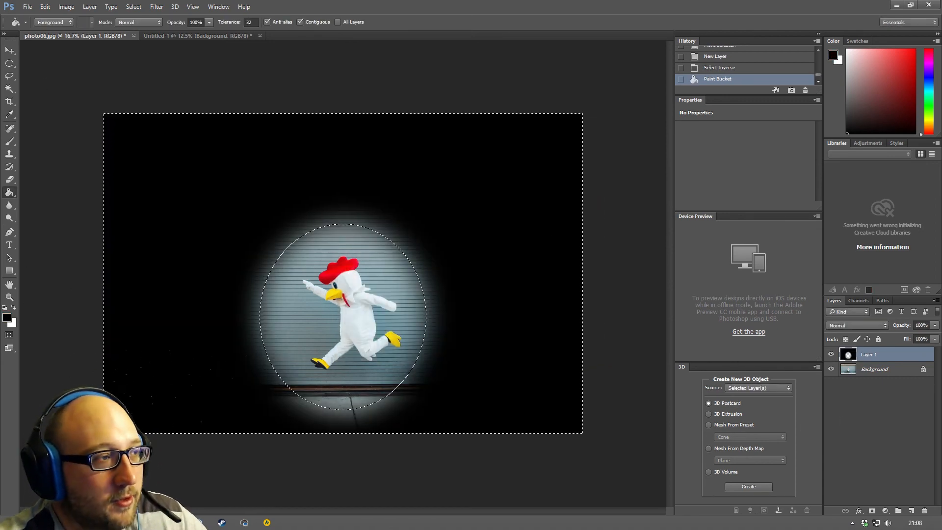
key("Ctrl+d")
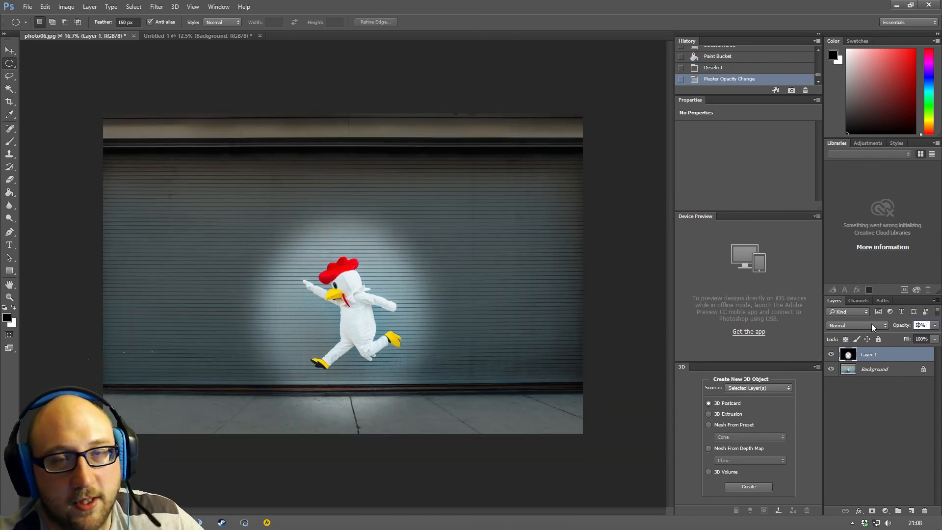
mouse_move(853, 324)
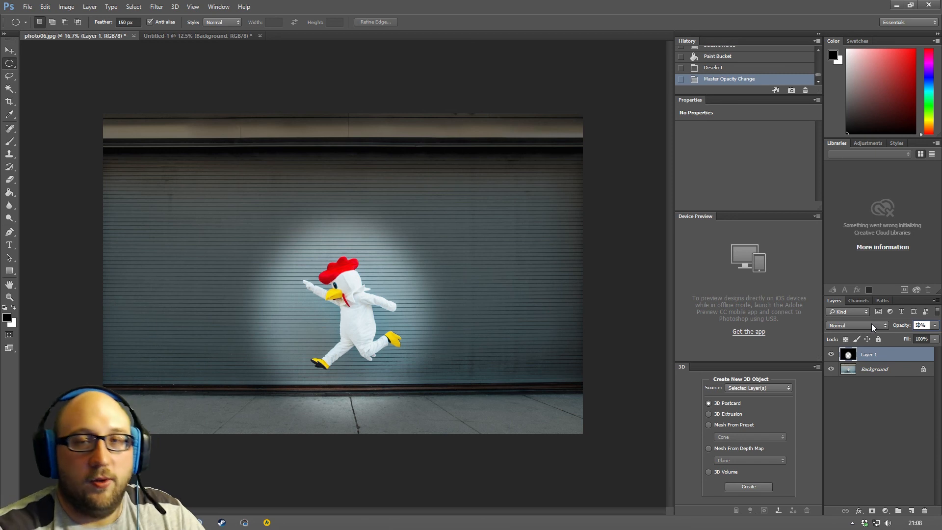
mouse_move(329, 129)
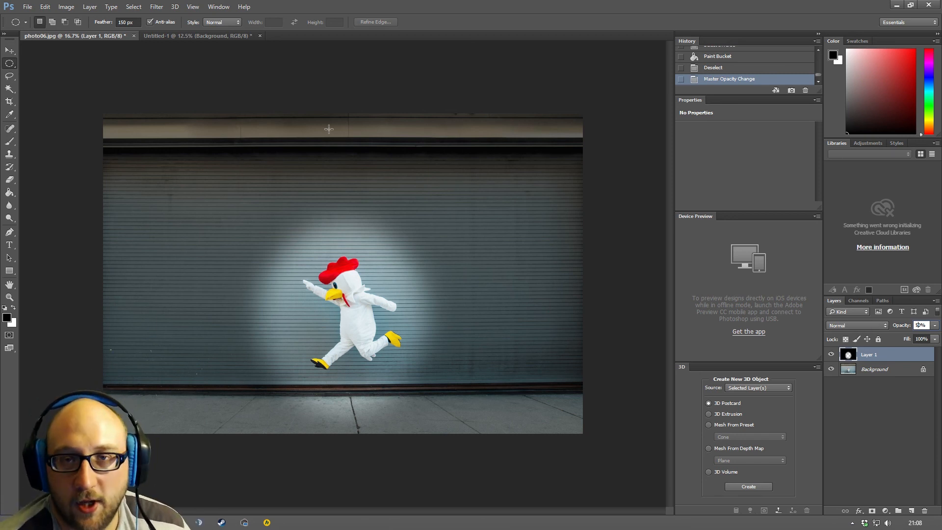